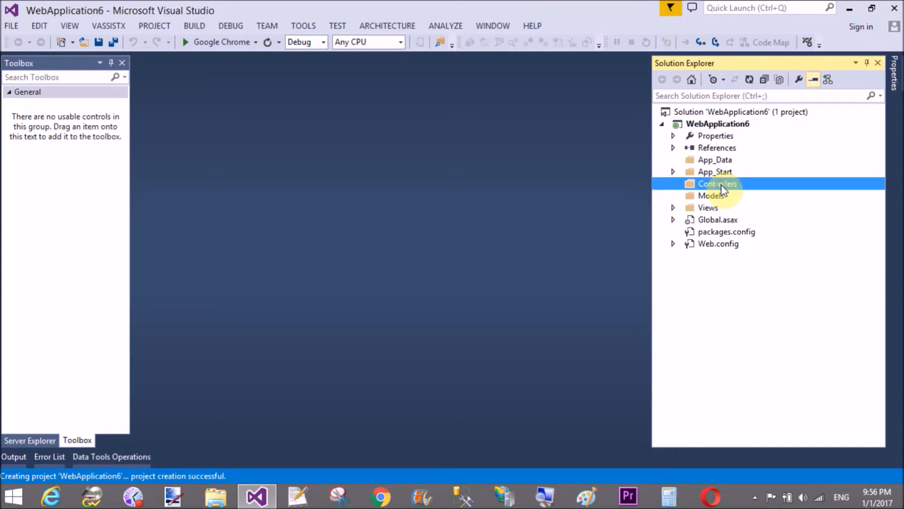
Add a HomeController with a default Index action to the Controllers folder.
right_click(717, 184)
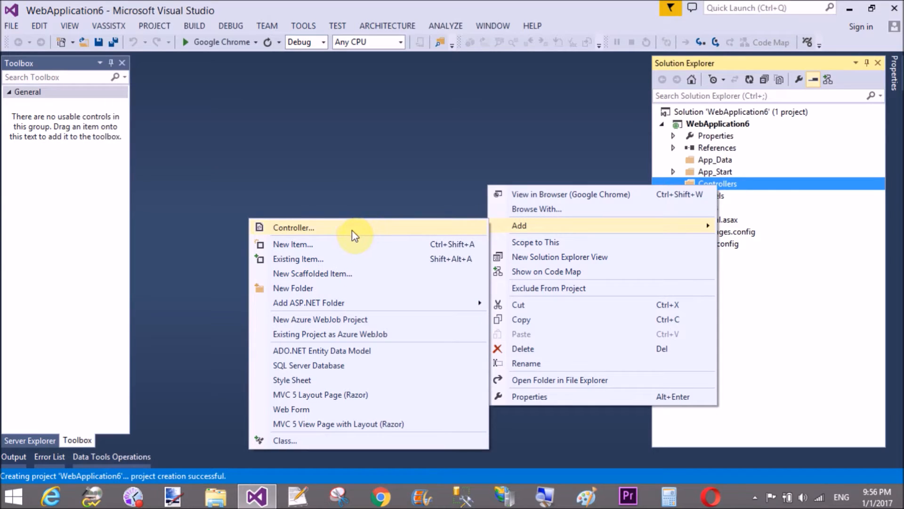
left_click(294, 227)
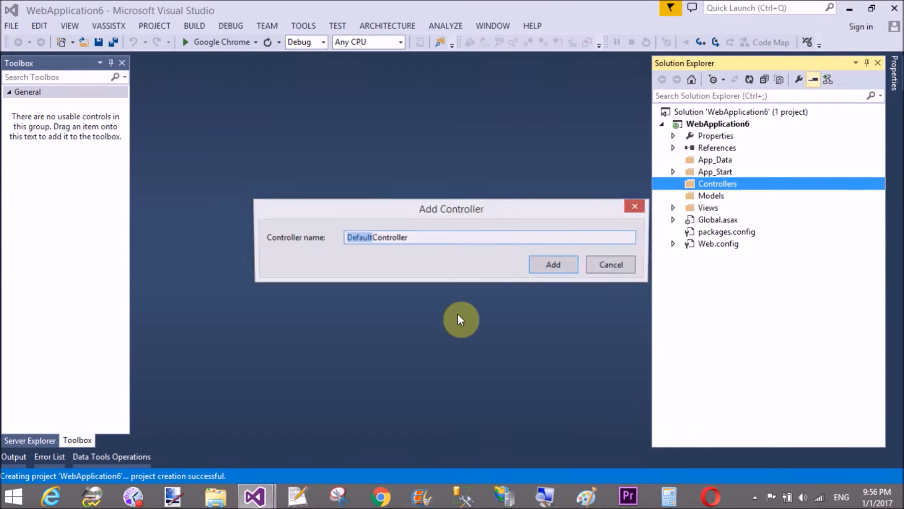
type("Ho")
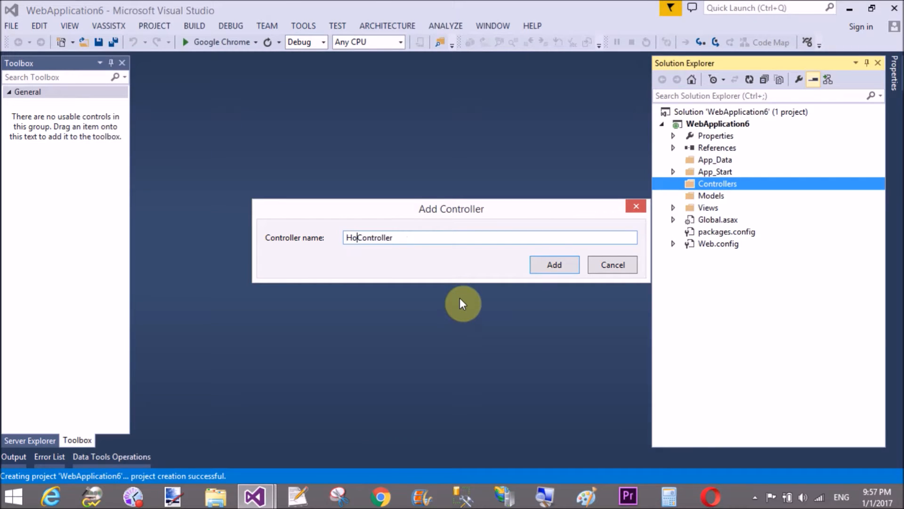
left_click(553, 265)
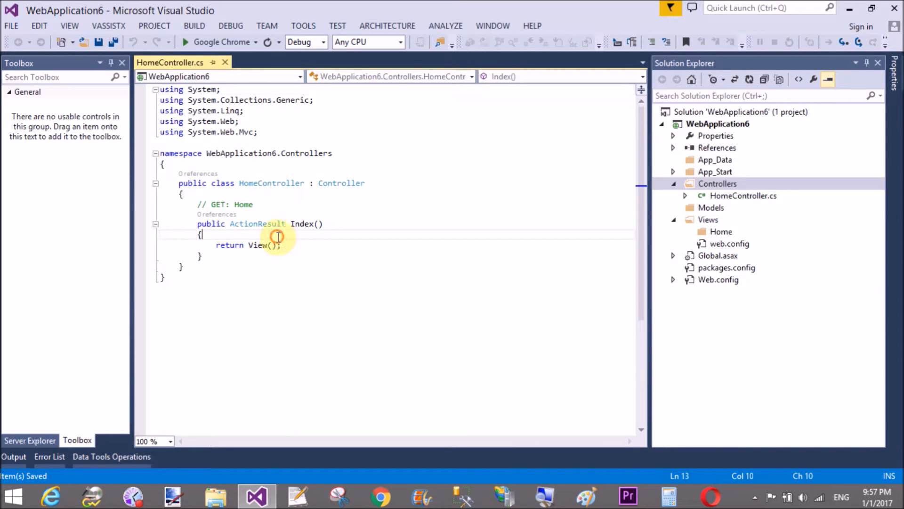
Generate the Index.cshtml view under Views/Home from the Index action.
right_click(277, 237)
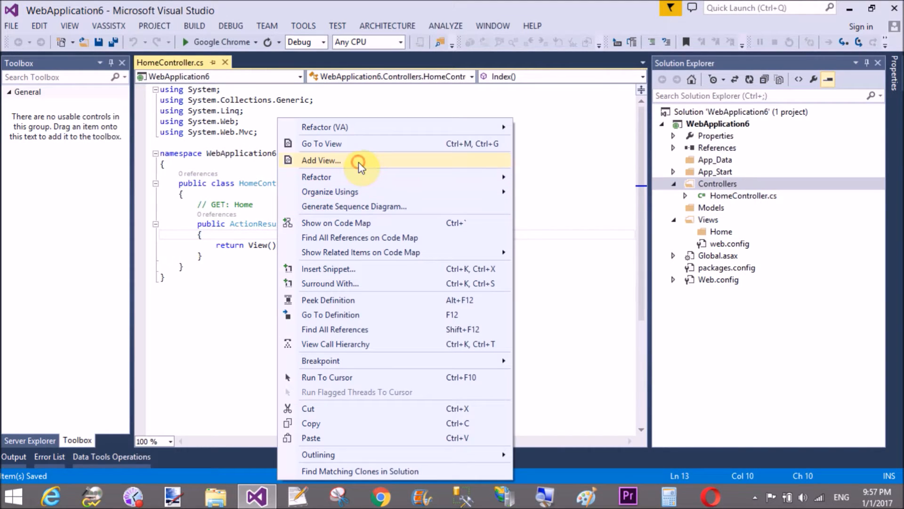
left_click(321, 160)
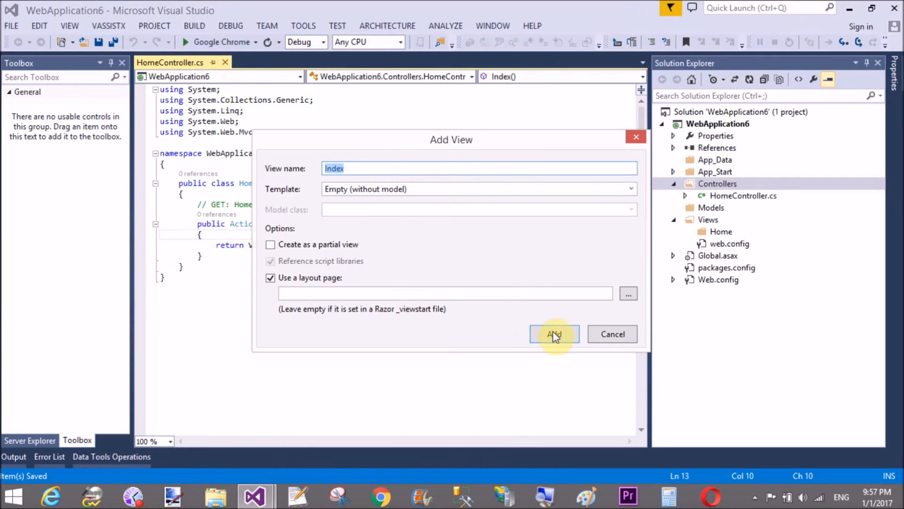
left_click(553, 334)
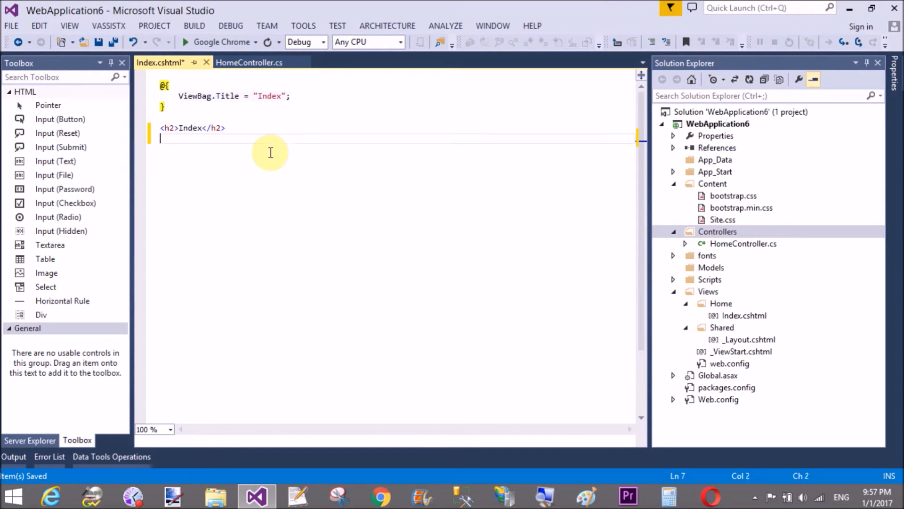
type("@using")
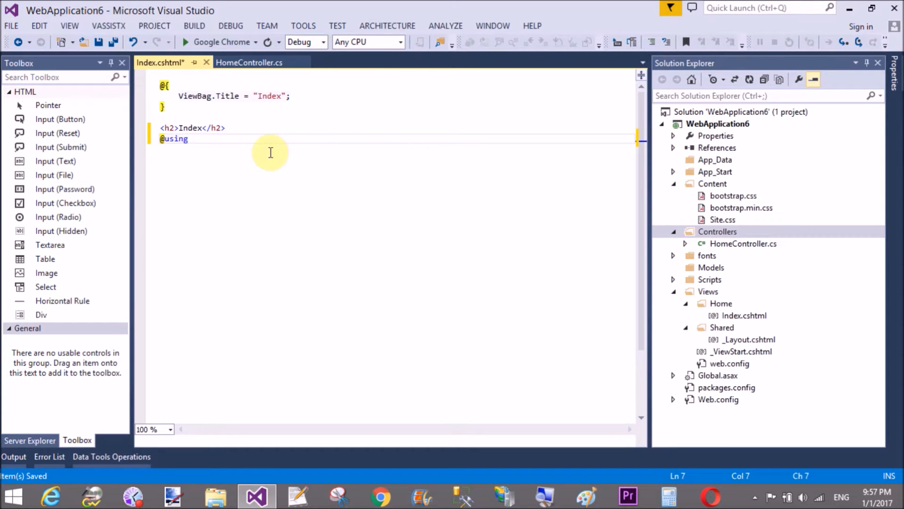
type("()")
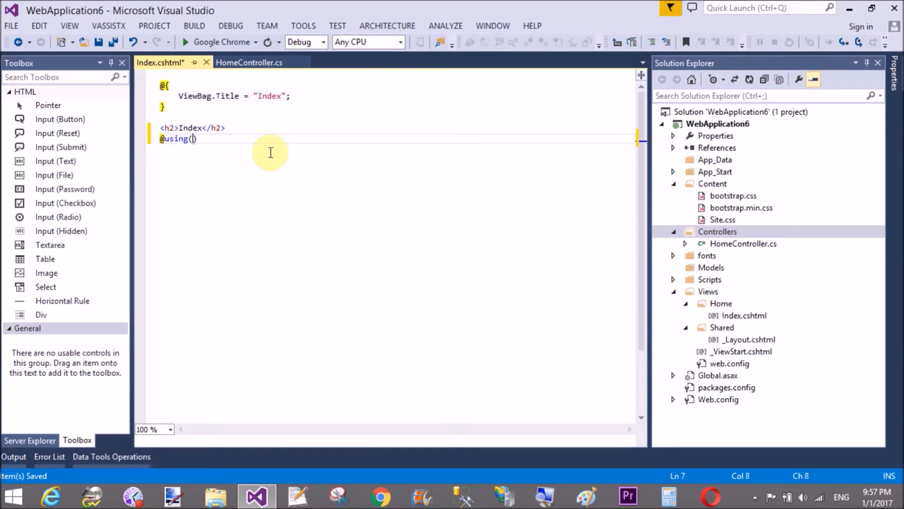
type("Html")
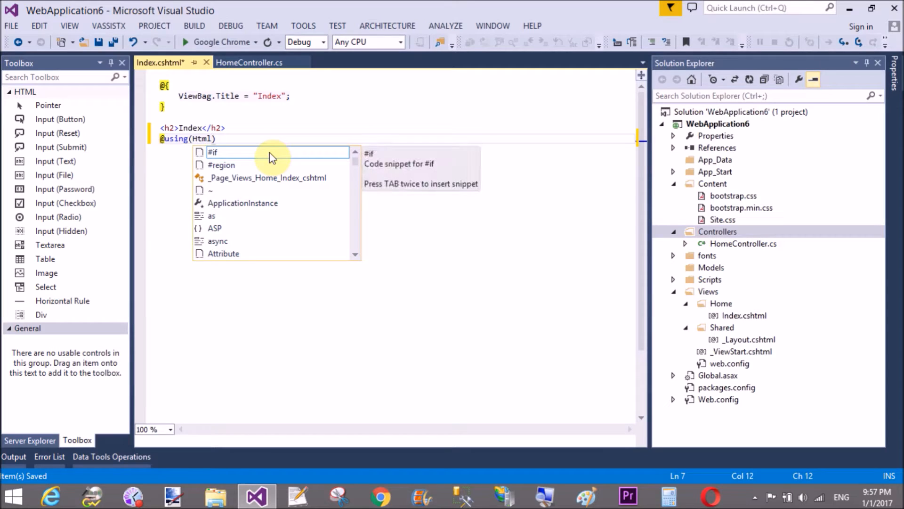
type(".")
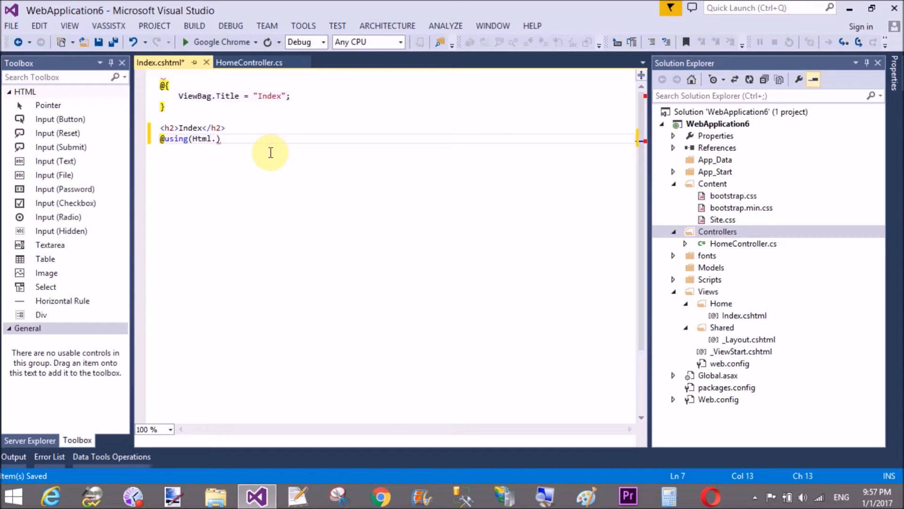
key("Backspace")
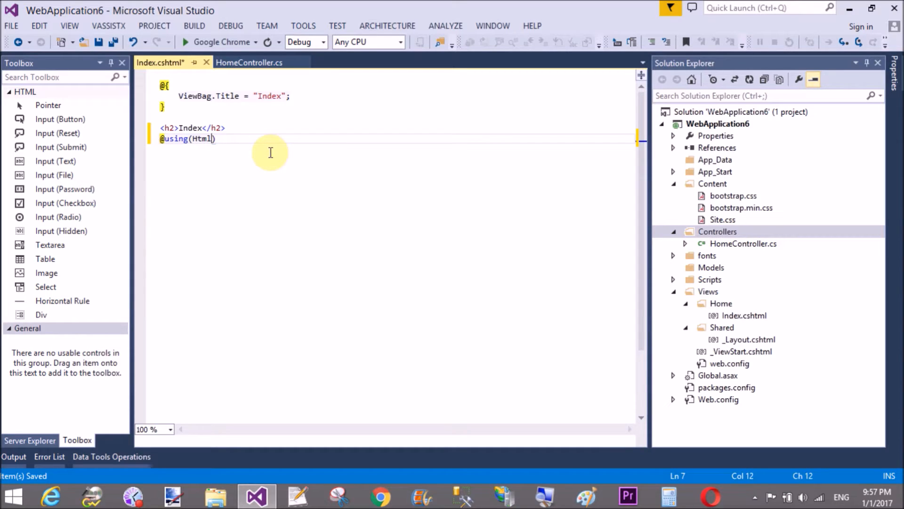
type(".")
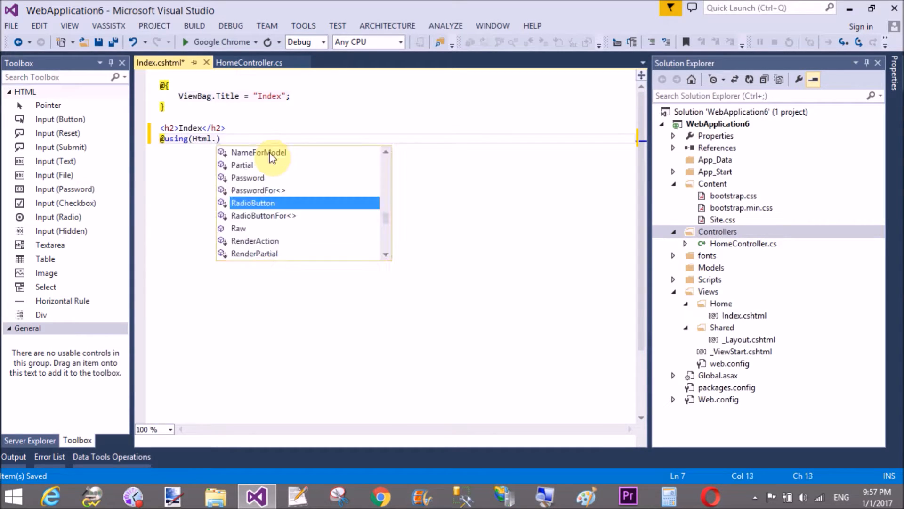
type("beginForm(")
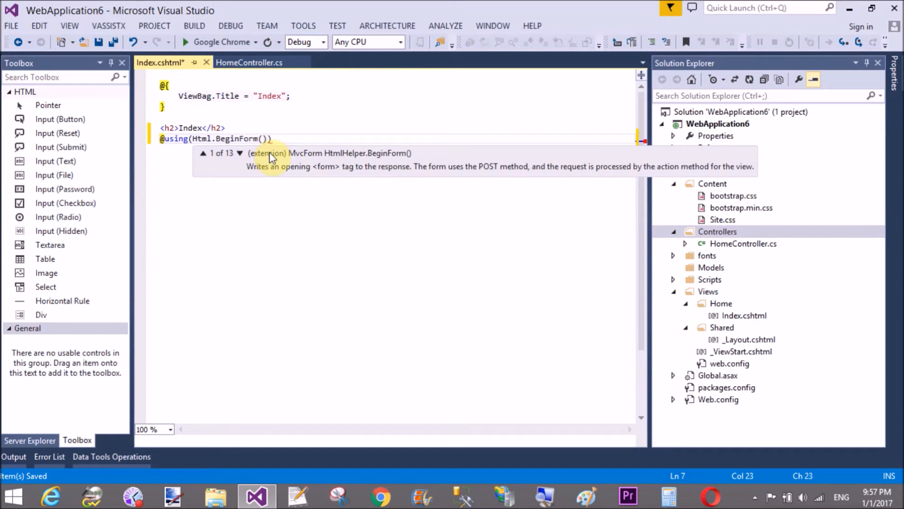
Pass CheckRadio, Home and FormMethod.Post as the BeginForm arguments.
type("\"\"")
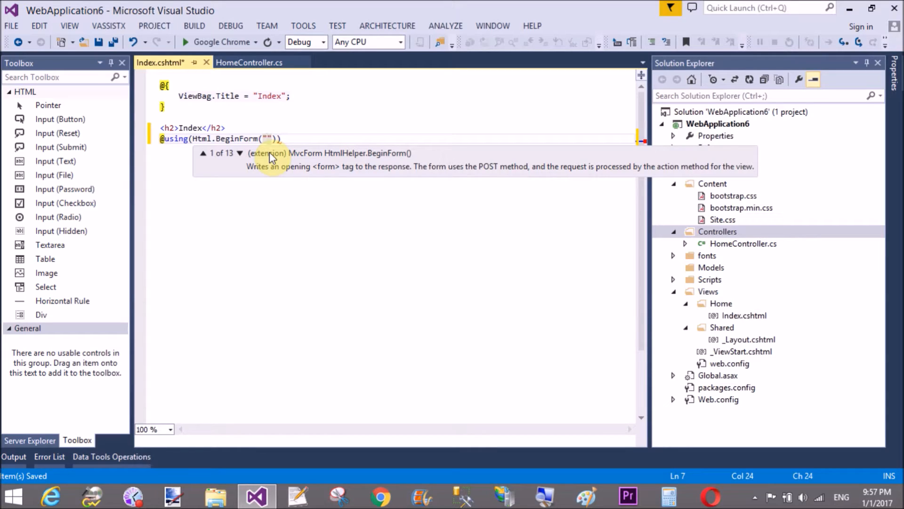
type("Index")
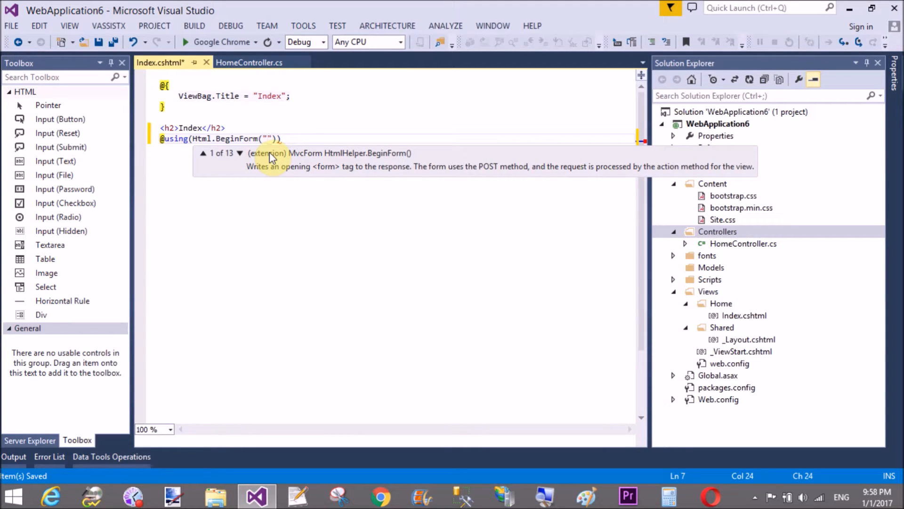
type("Che")
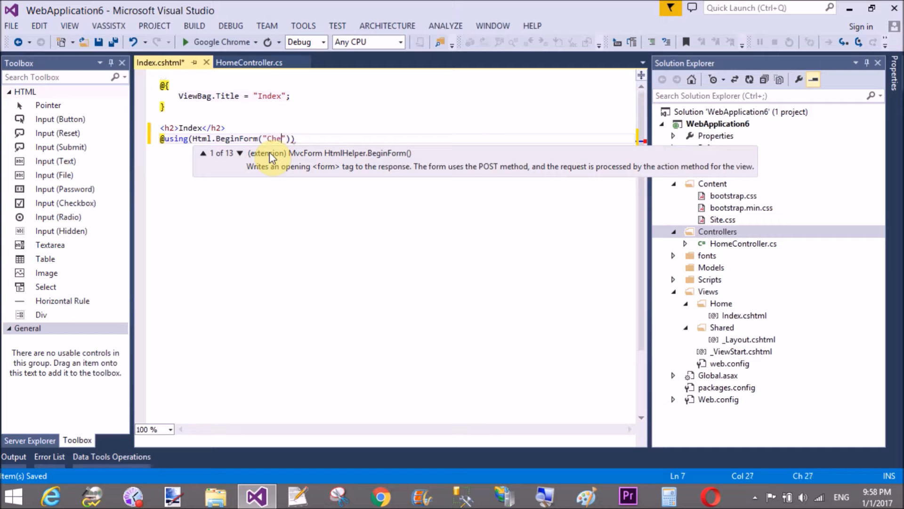
type("ck")
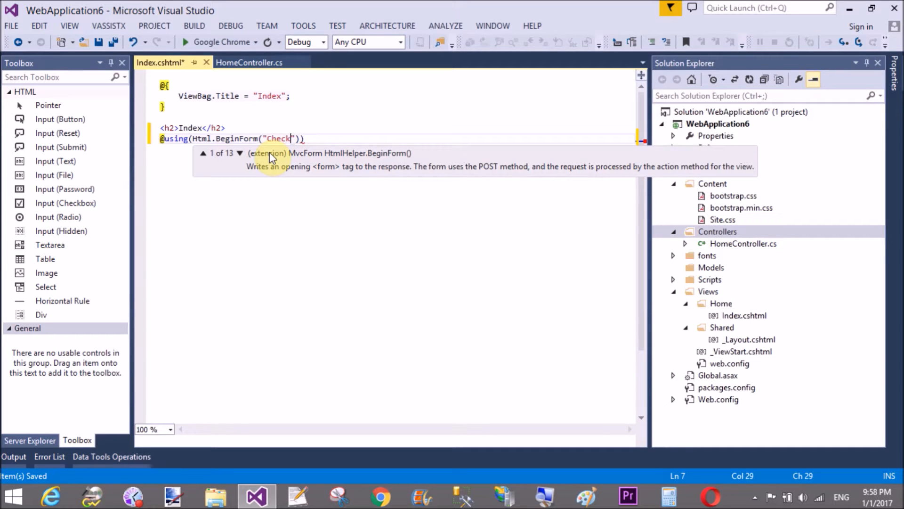
type("Radio")
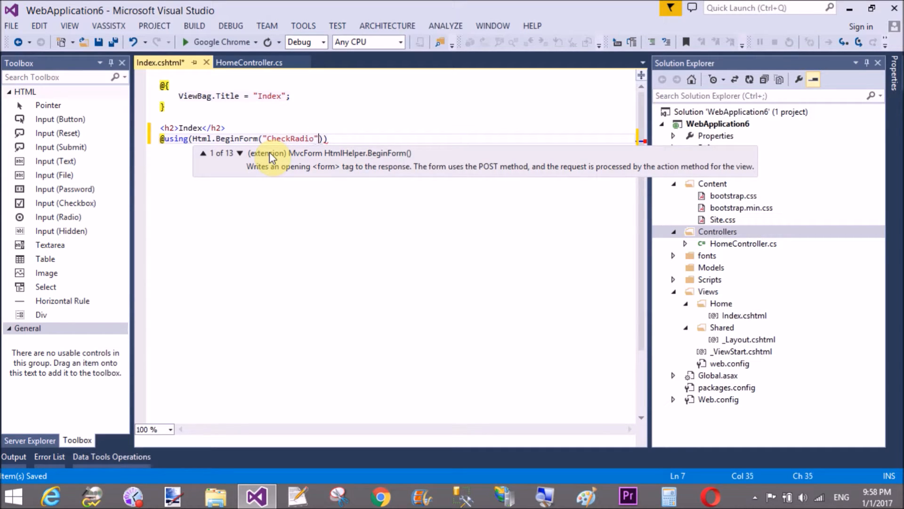
type(",\"Home\",")
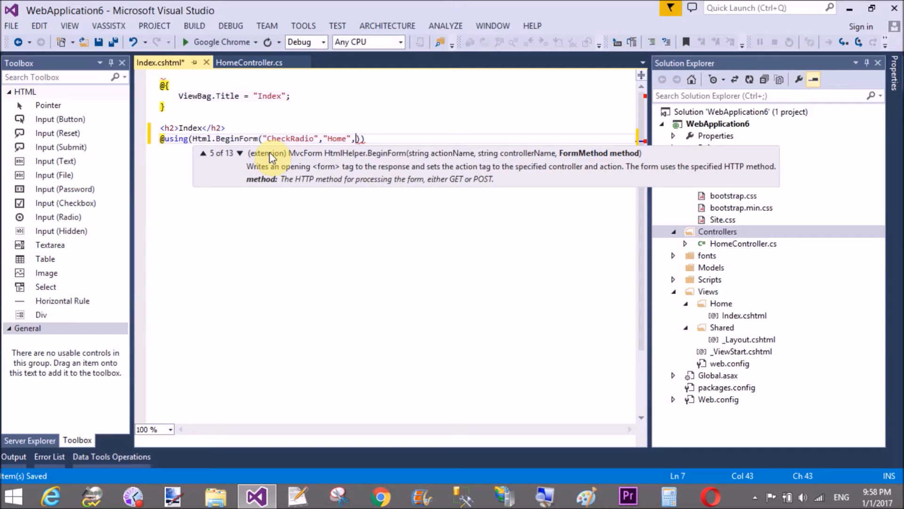
type("f")
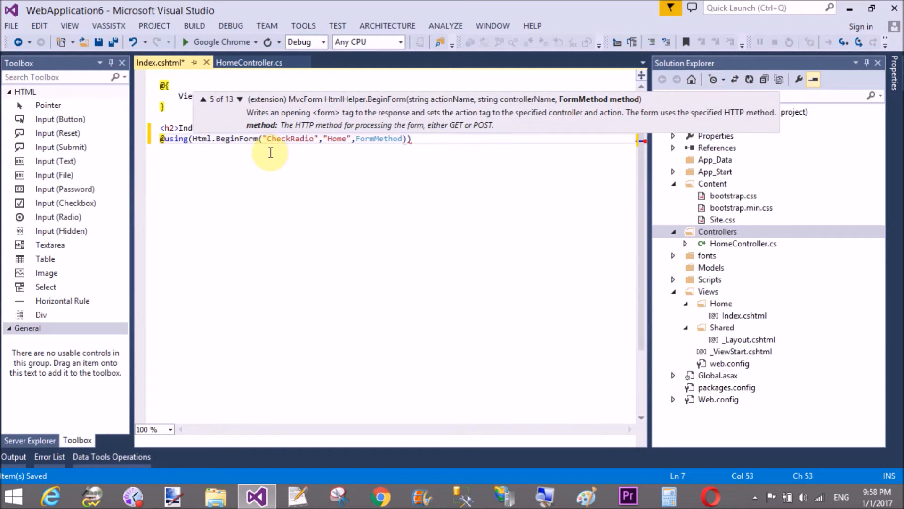
type(".Post")
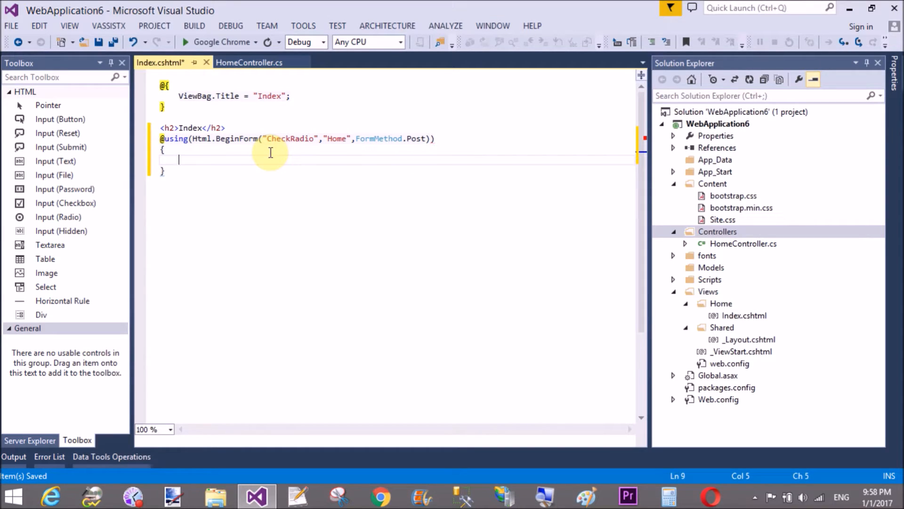
Add a div labelled 'Select Gender:' with a line break and a Male caption.
type("<div>")
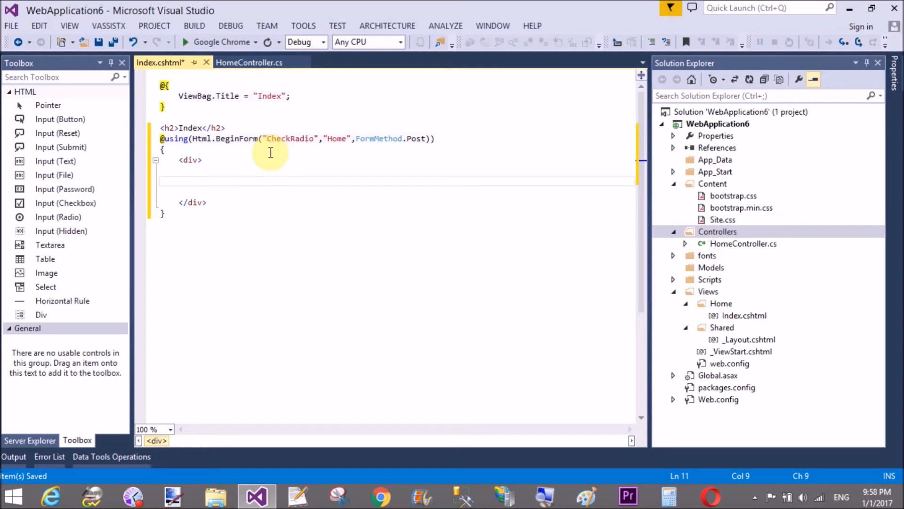
type("Select G")
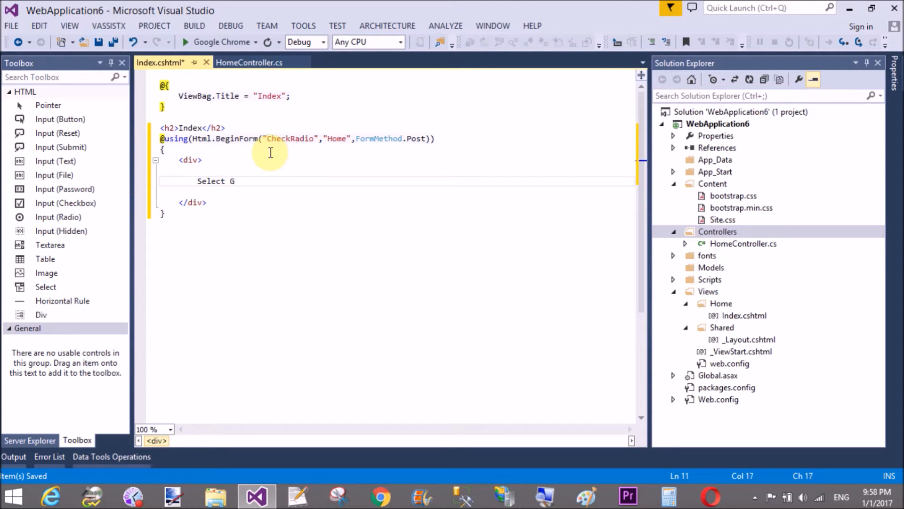
type("end")
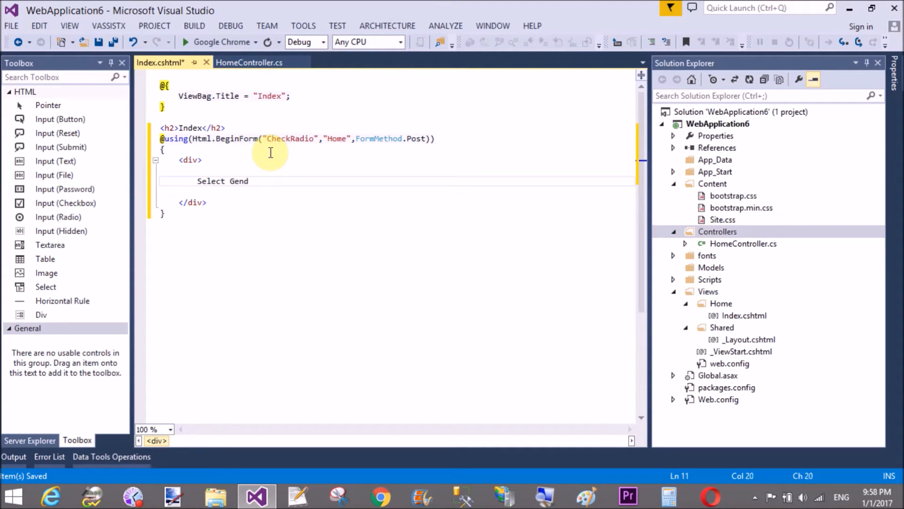
type("er:")
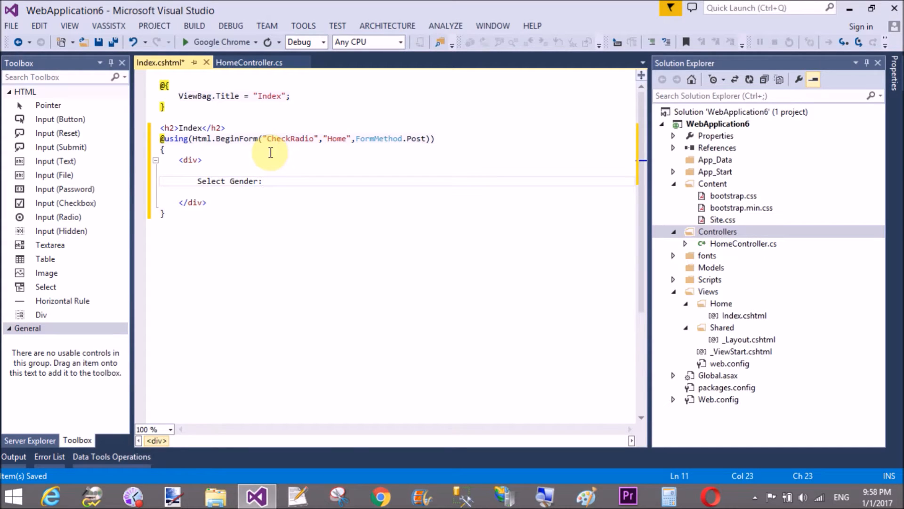
type("<br/>")
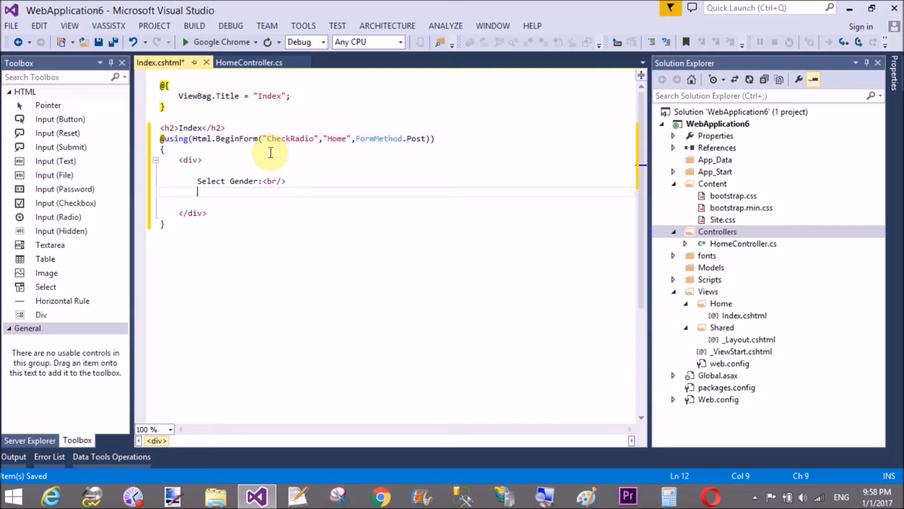
type("M")
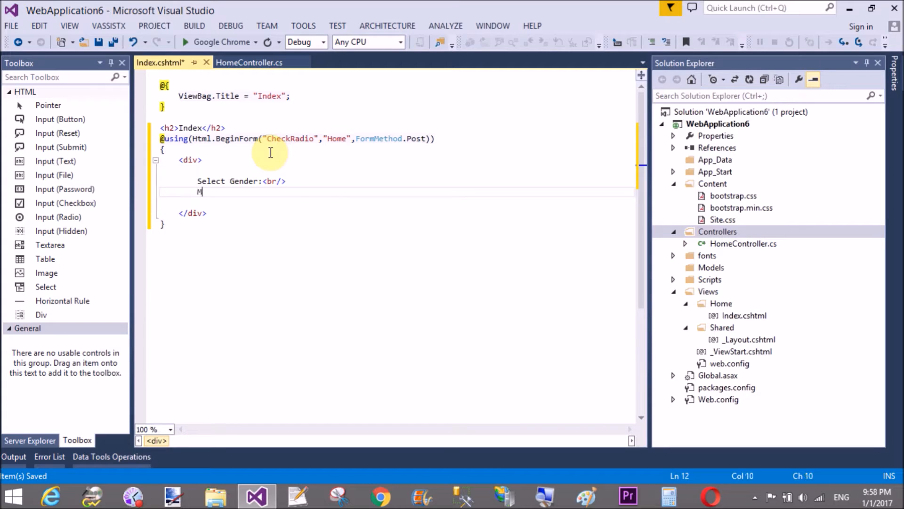
type("ale")
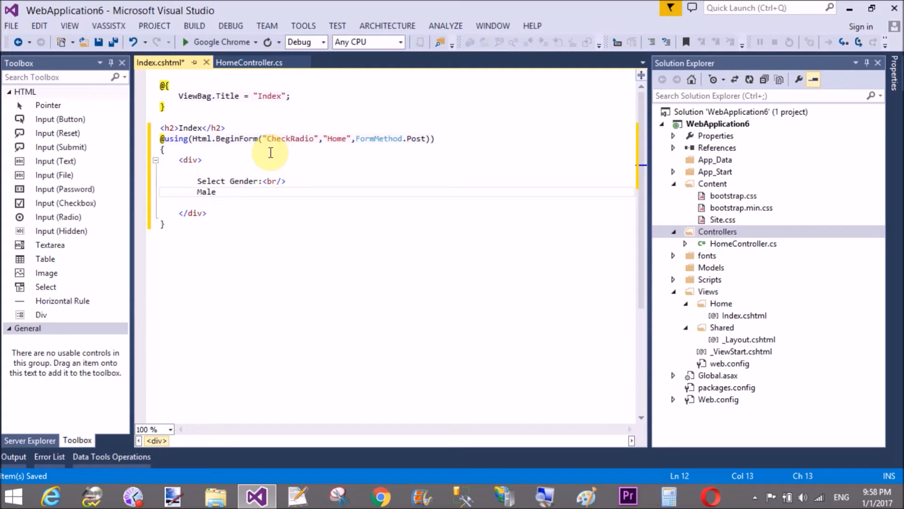
Add a radio input named gender with value male.
type("<i")
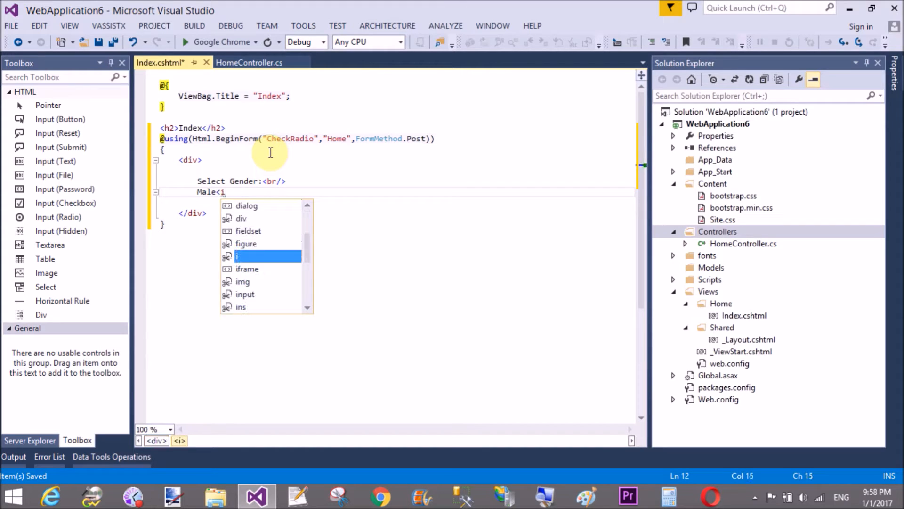
type("nput")
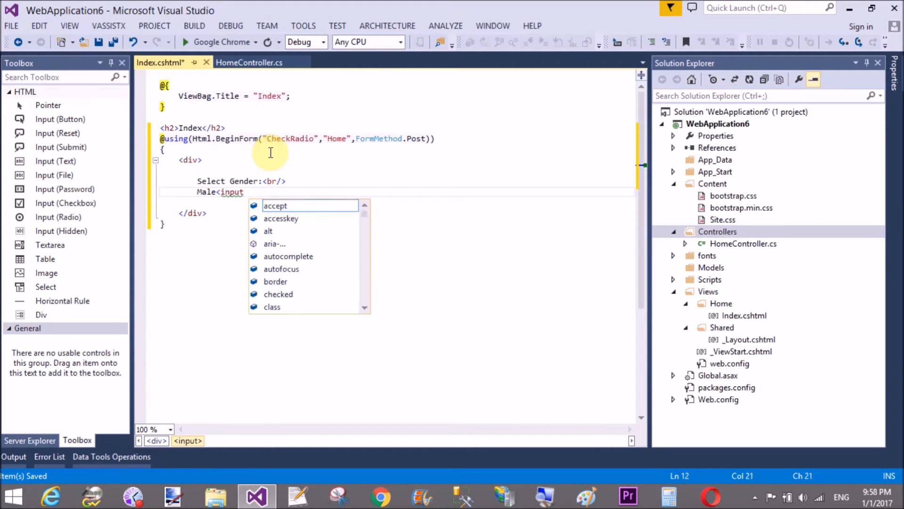
type("type=\"radio\"")
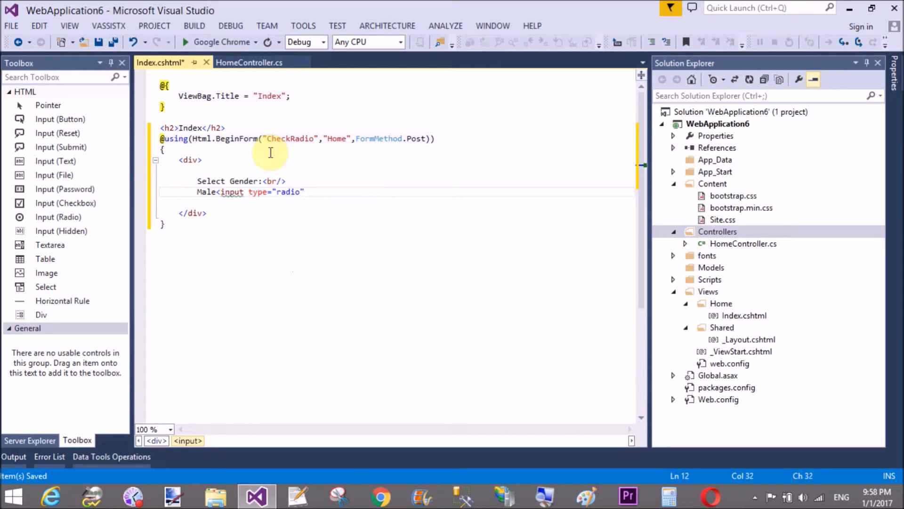
type("name=\"")
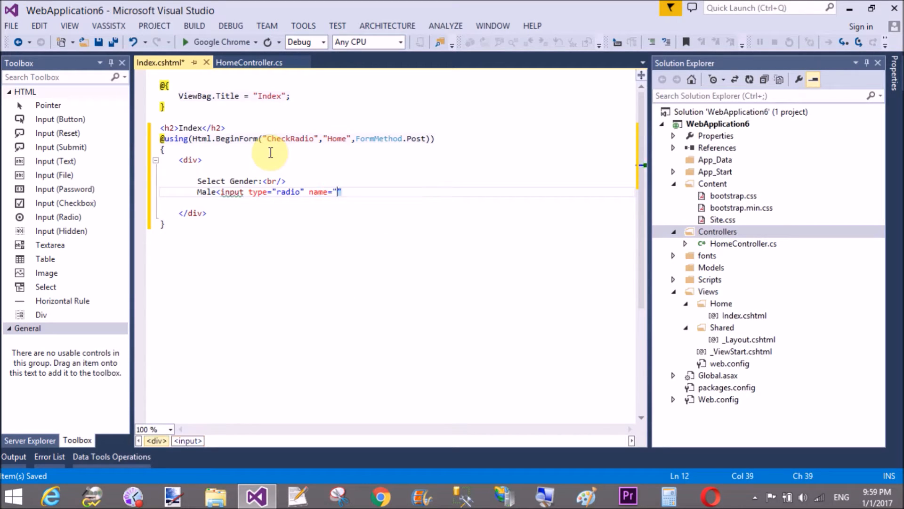
type("gender")
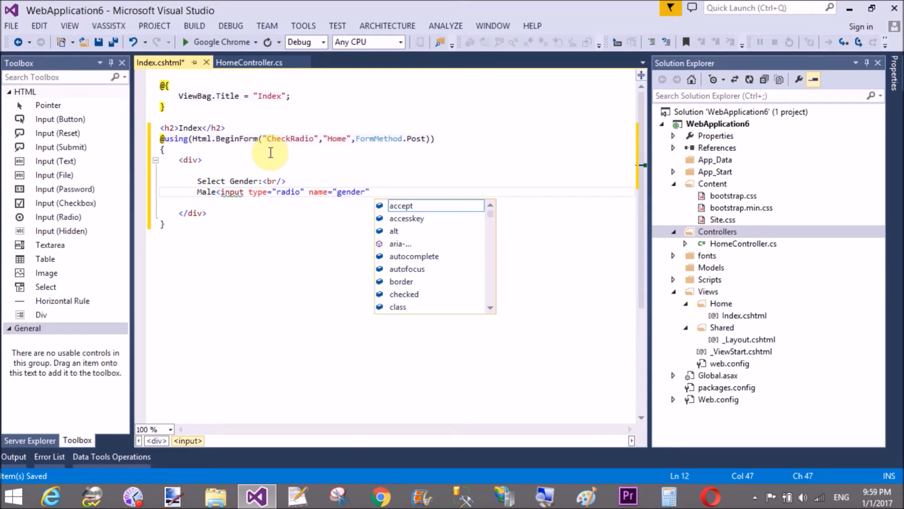
type("value=\"\"")
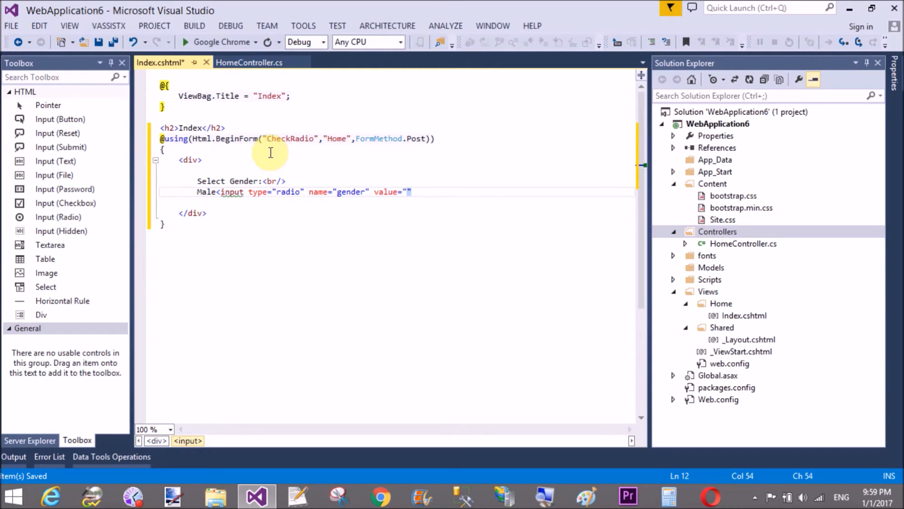
type("male")
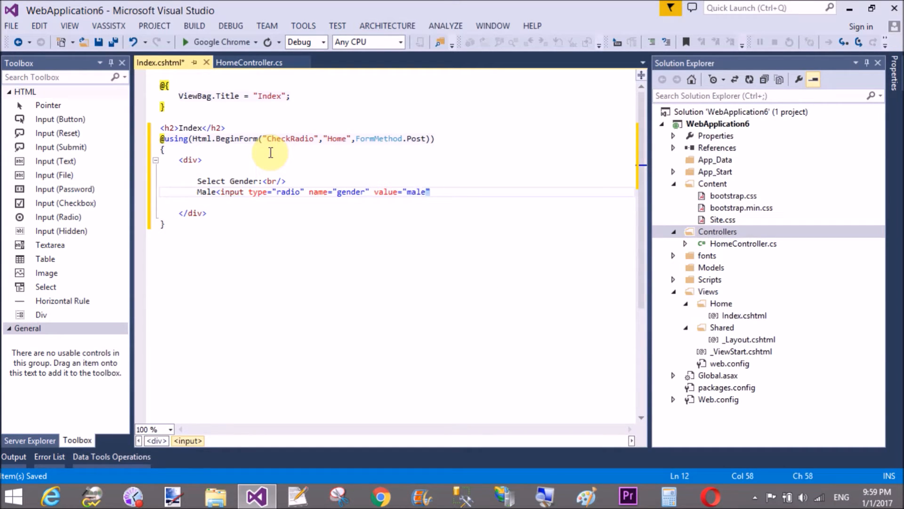
type("/>")
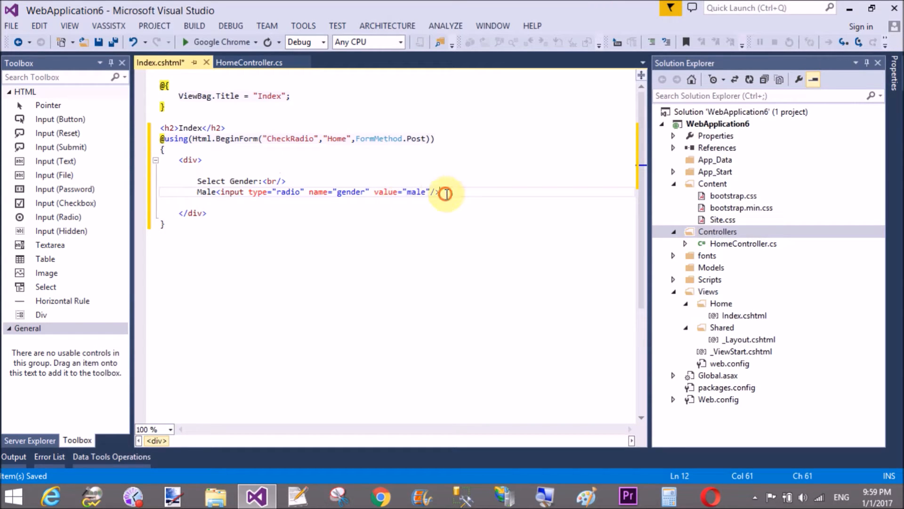
Duplicate the male radio line as a second input valued female.
left_click_drag(439, 191, 198, 192)
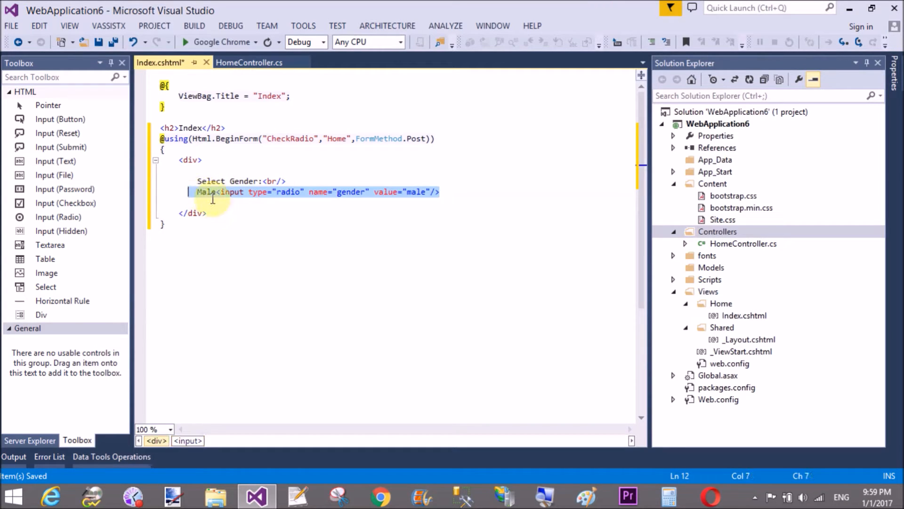
type("Male<input type=\"radio\" name=\"gender\" value=\"male\" />")
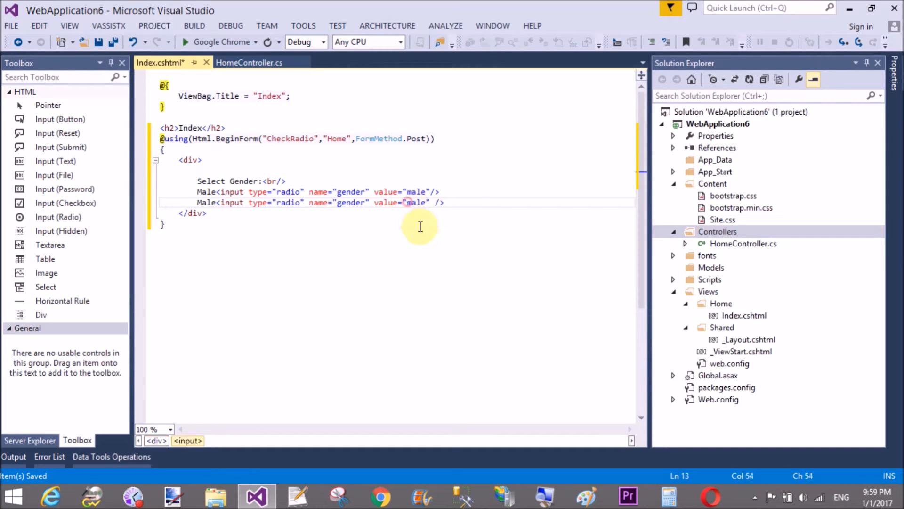
type("female")
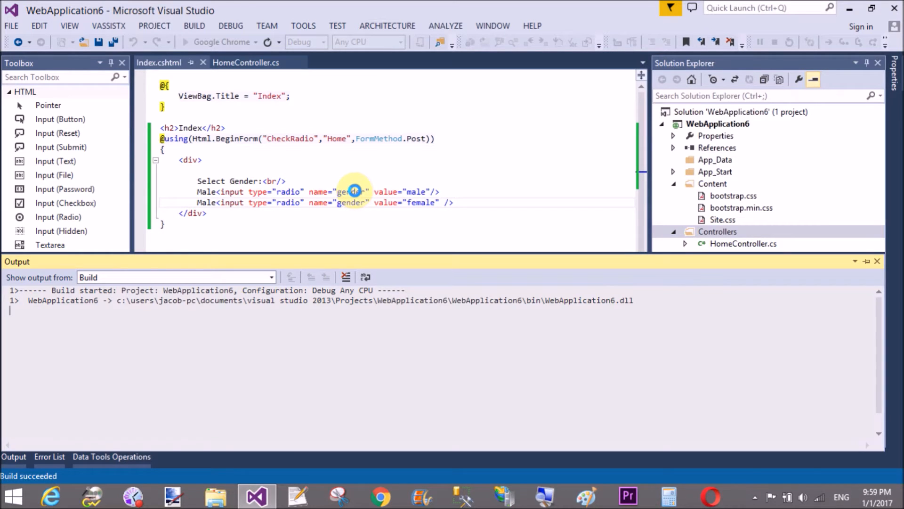
Run the app, select the second gender radio in Chrome, and minimize the browser.
left_click(17, 41)
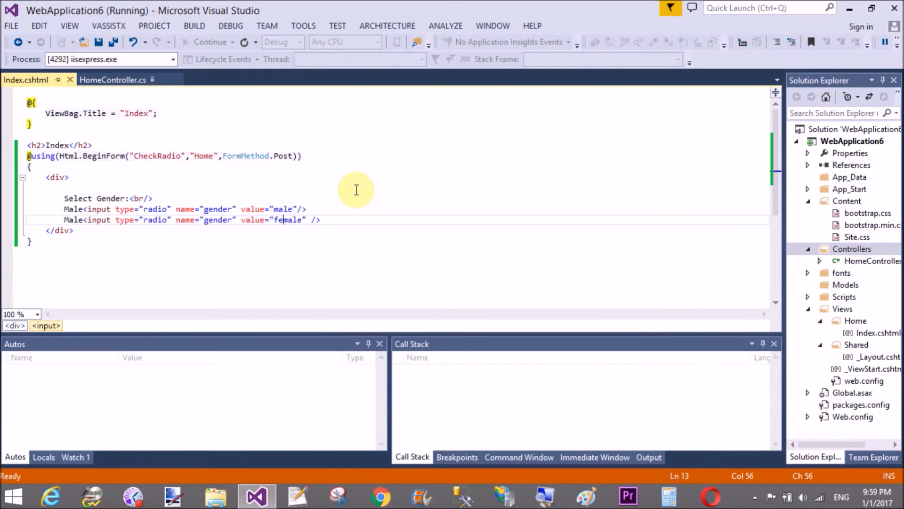
mouse_move(352, 187)
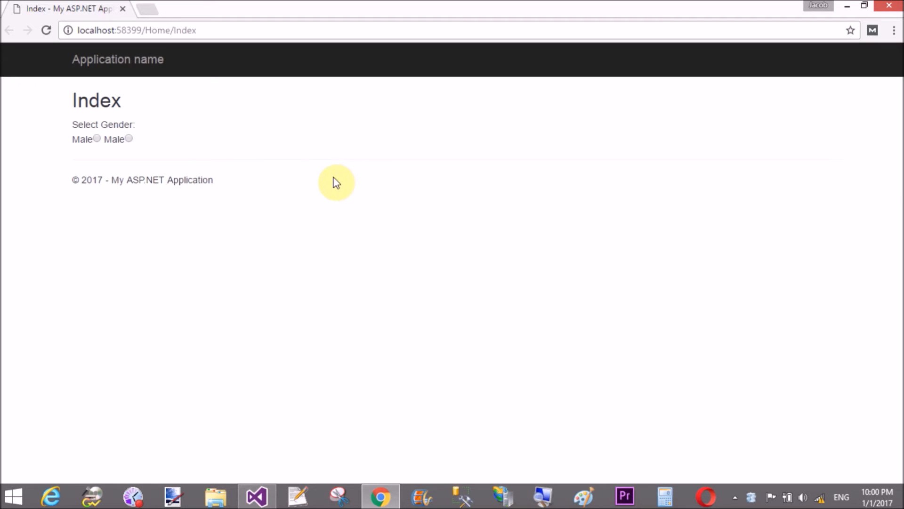
left_click(129, 139)
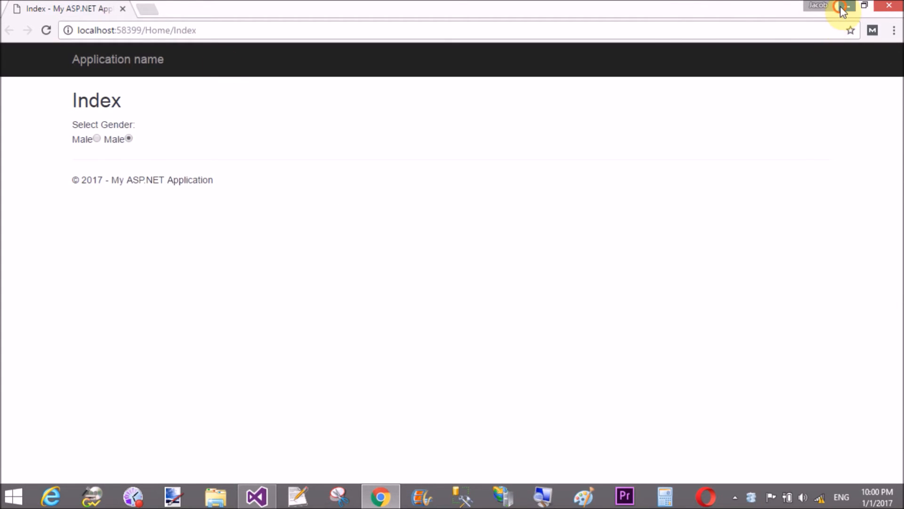
left_click(256, 496)
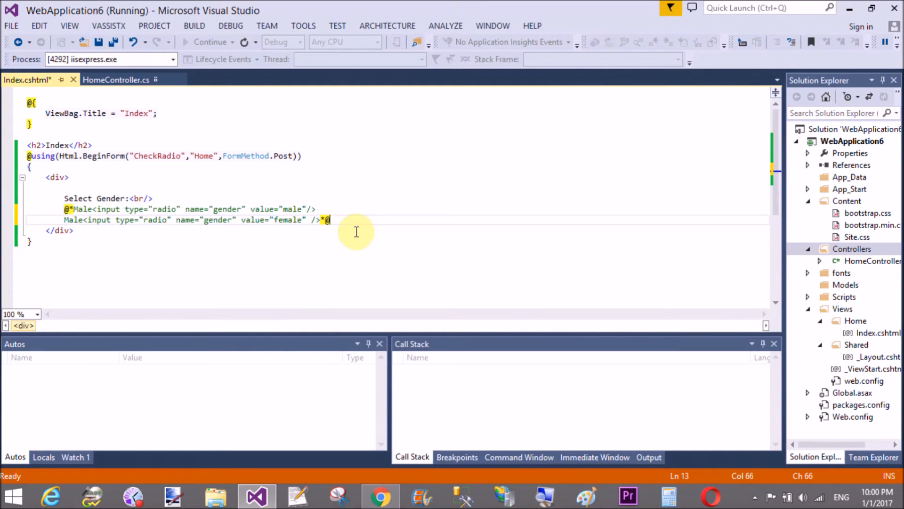
key("enter")
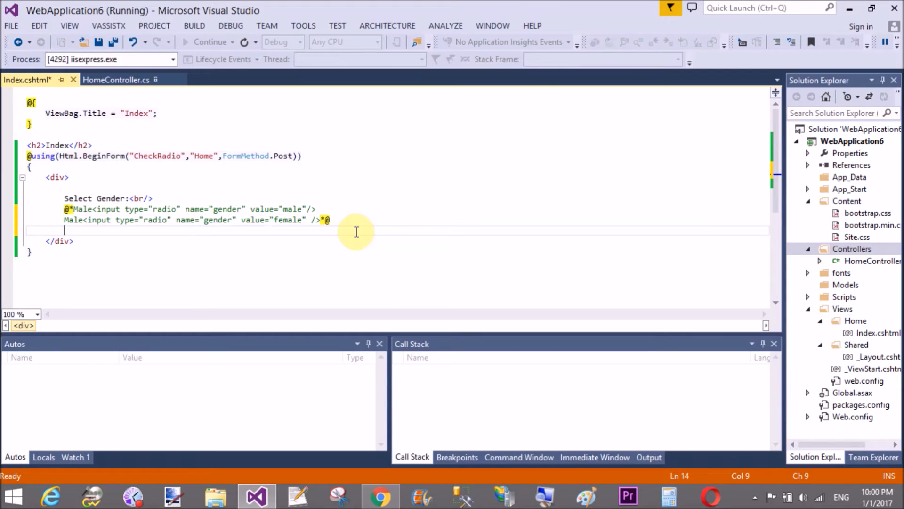
type("M")
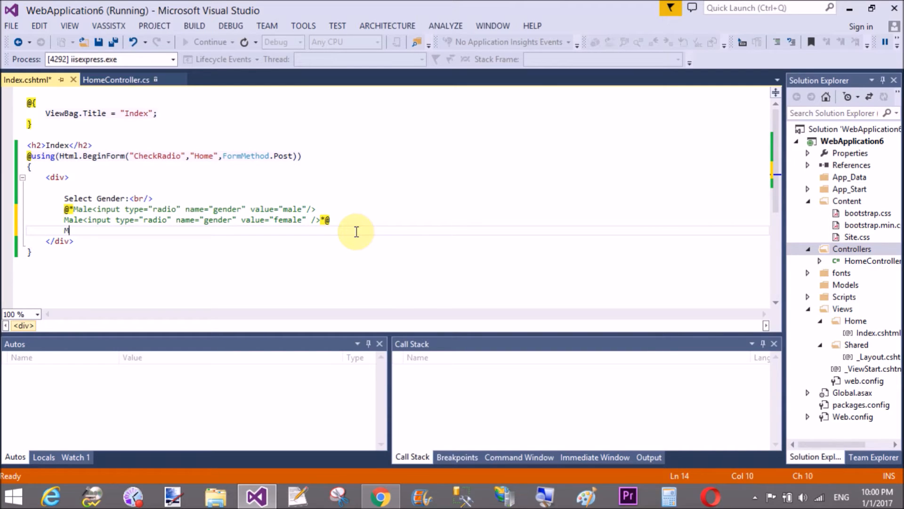
type("ale")
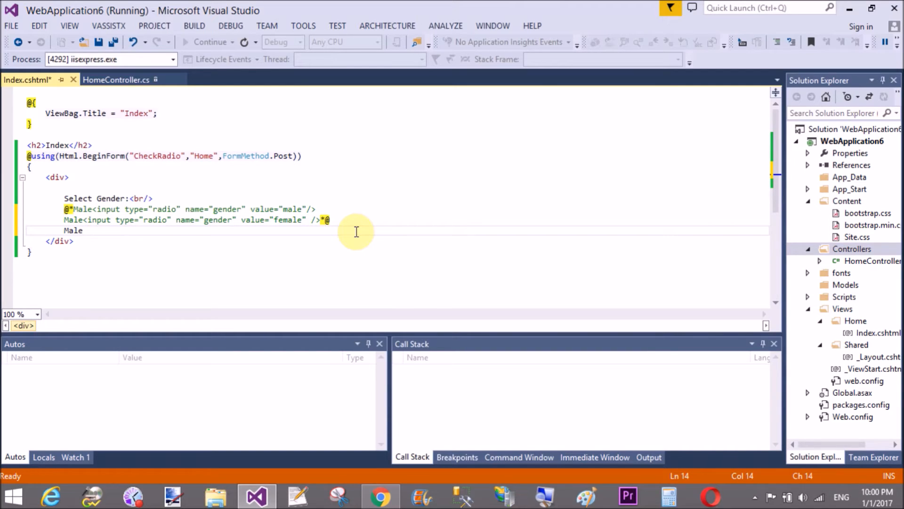
type("@html")
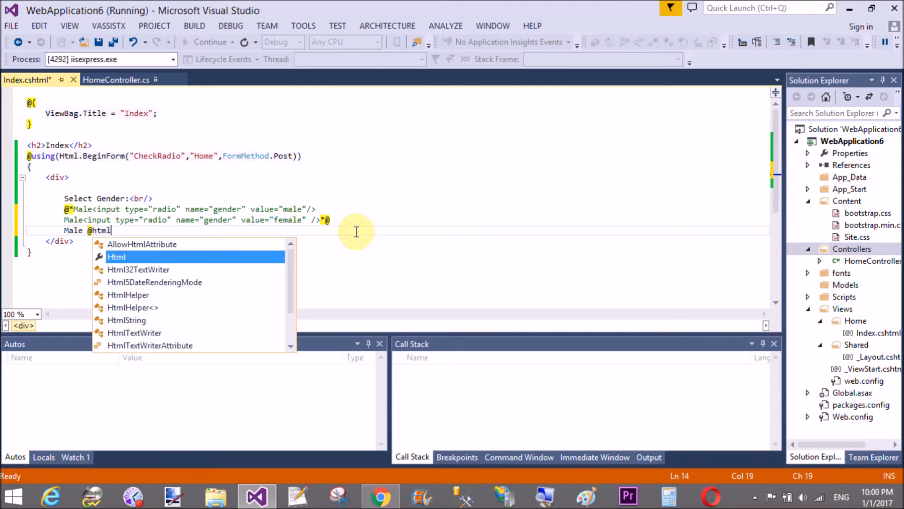
type(".")
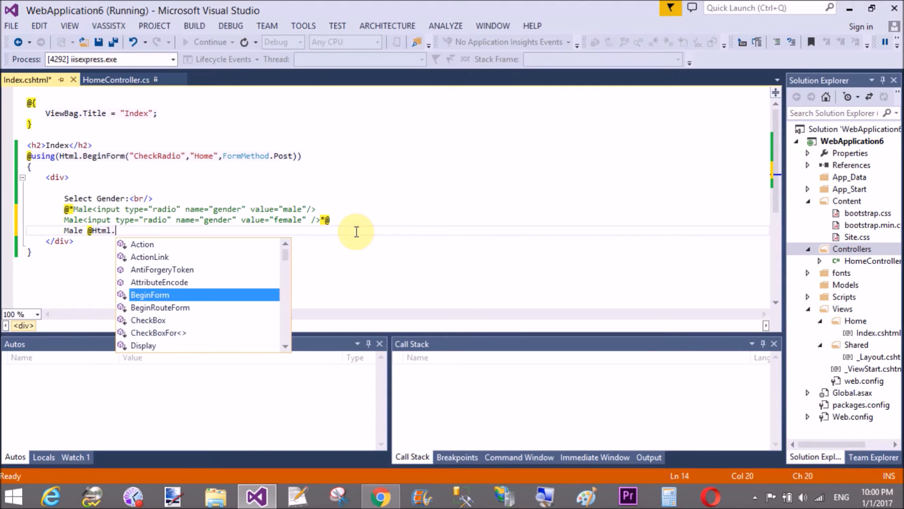
type("RadioButton")
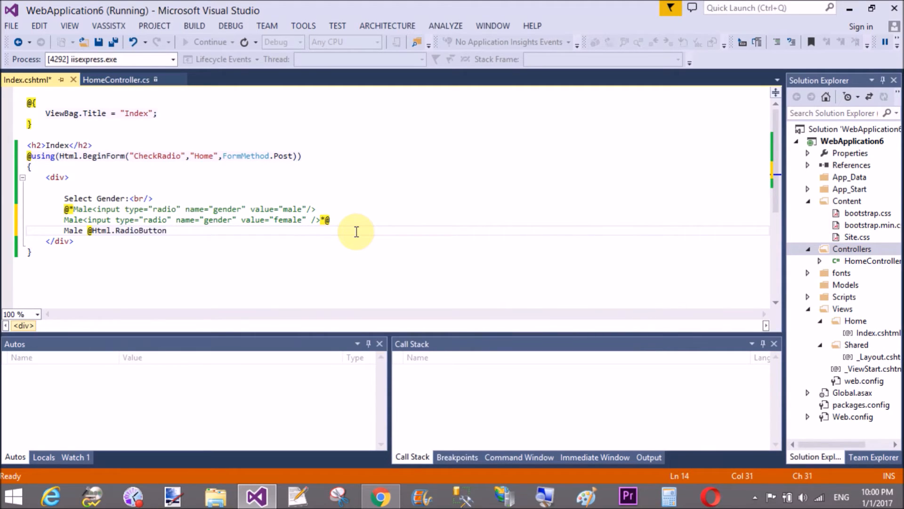
type("(\"\")")
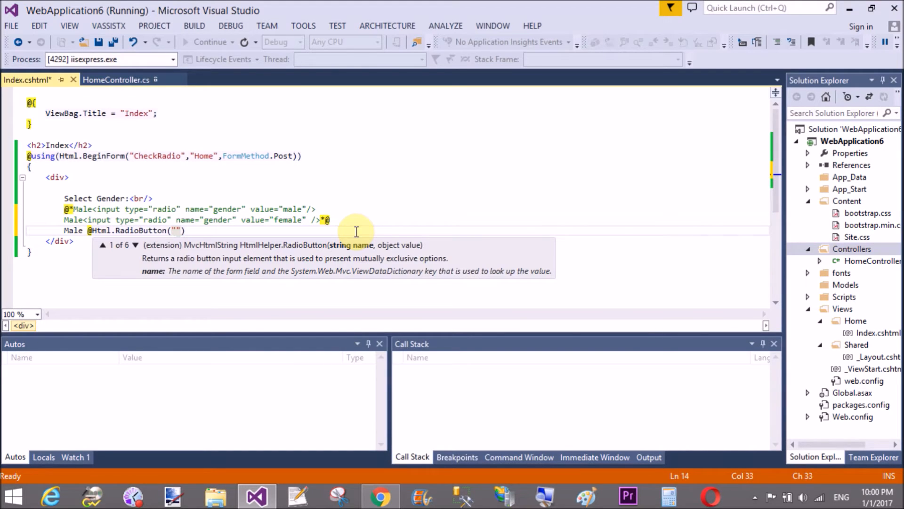
type("Gender\",")
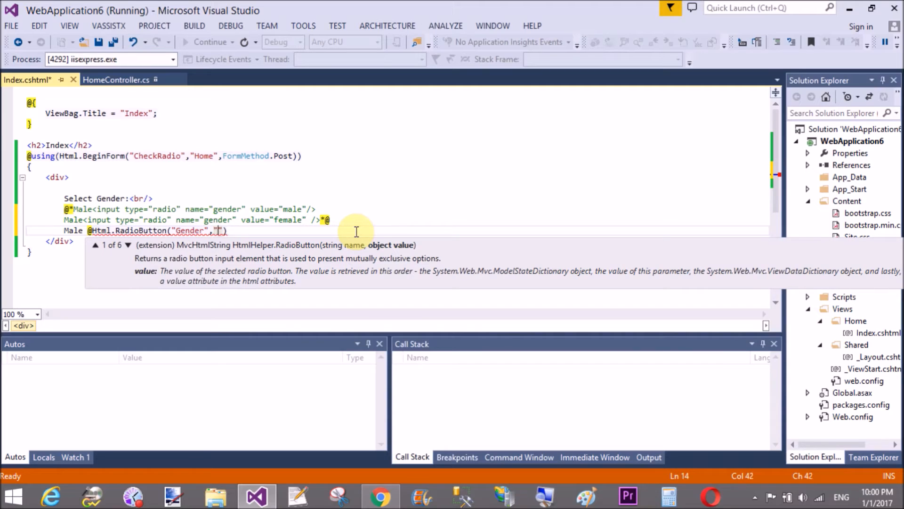
type("male")
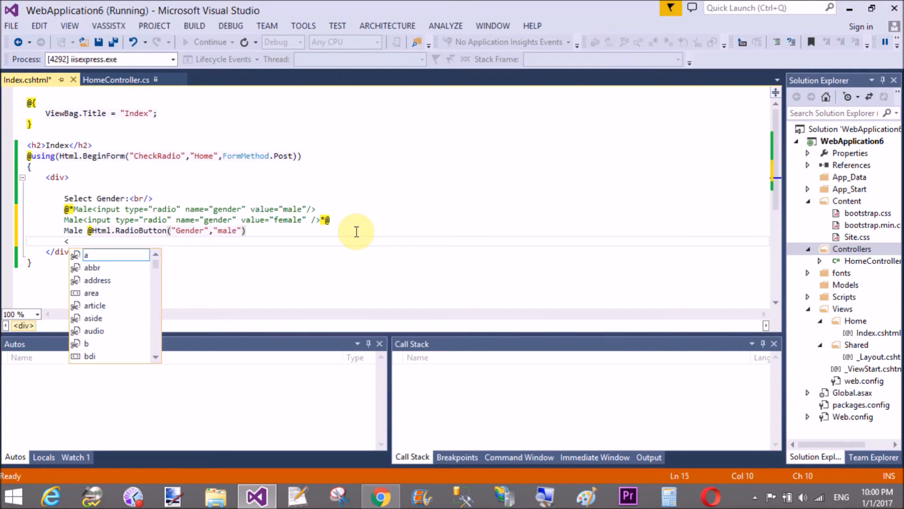
Add a Female label with Html.RadioButton("Gender","female").
type("Female")
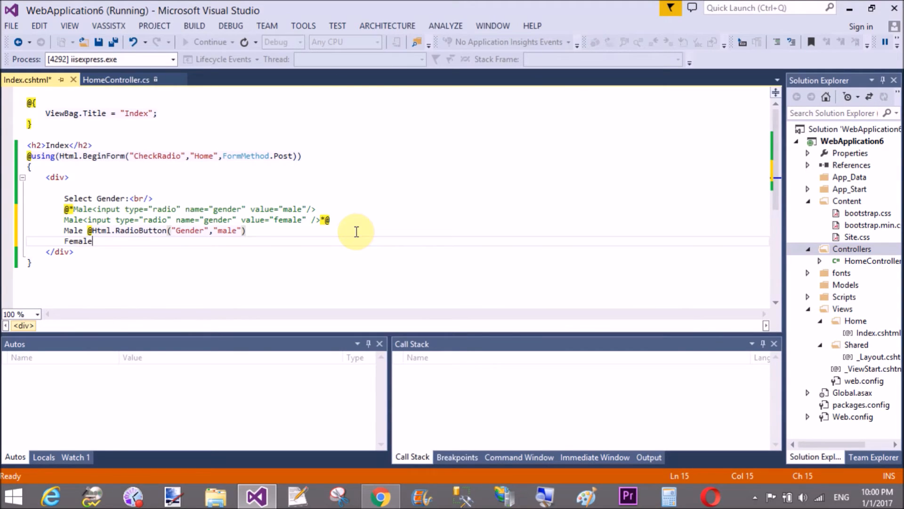
type("@html")
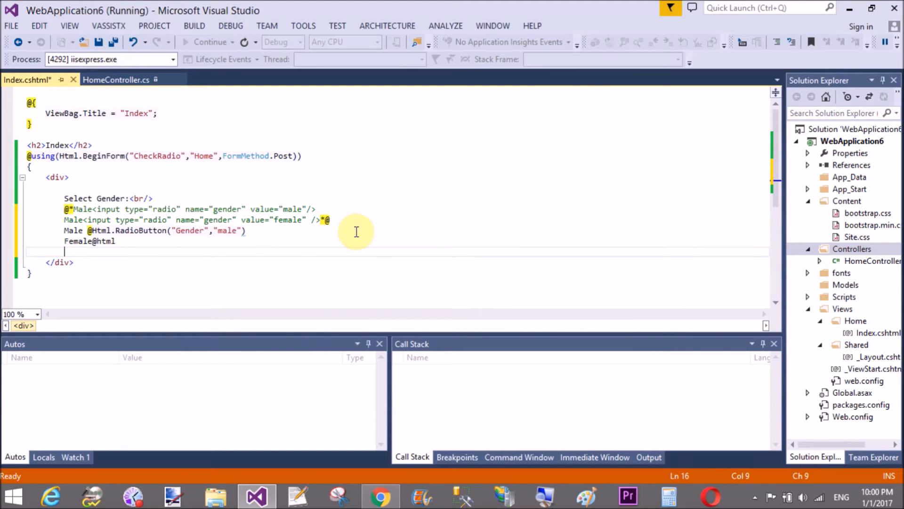
type(".rad")
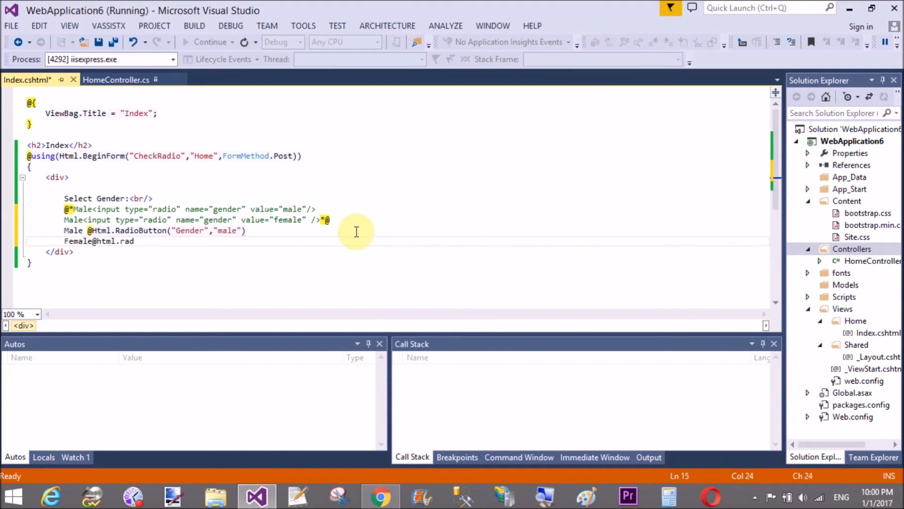
key("BackSpace")
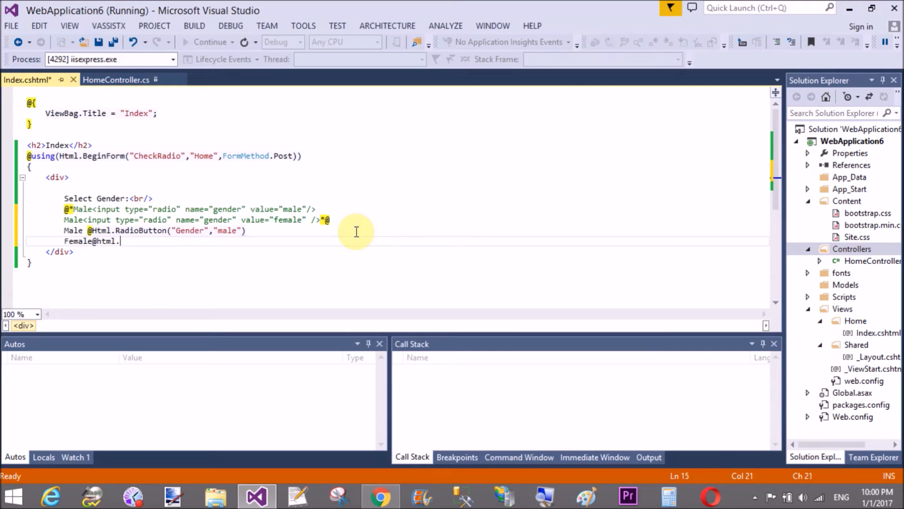
key("BackSpace")
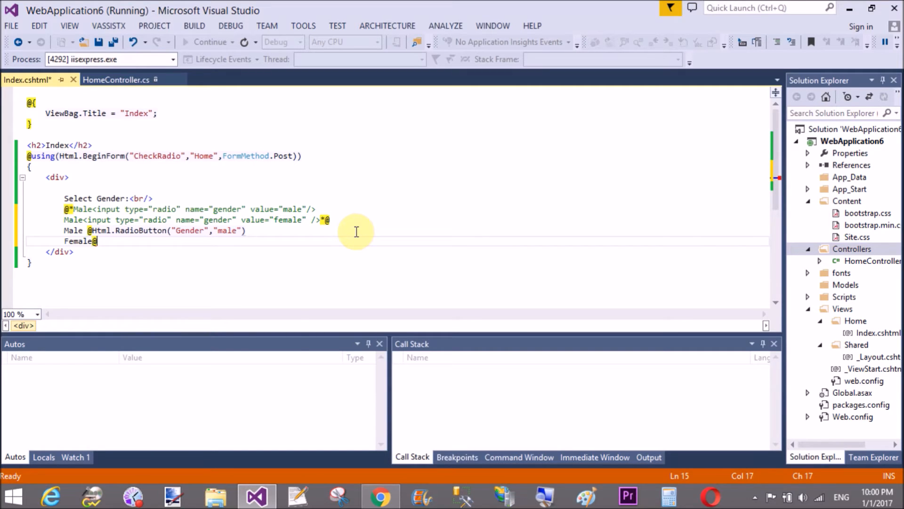
type("Html")
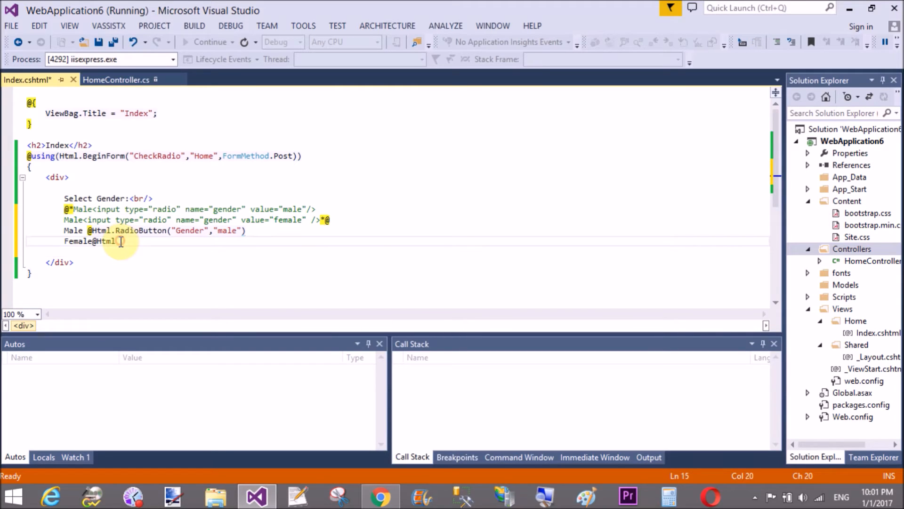
type("rad")
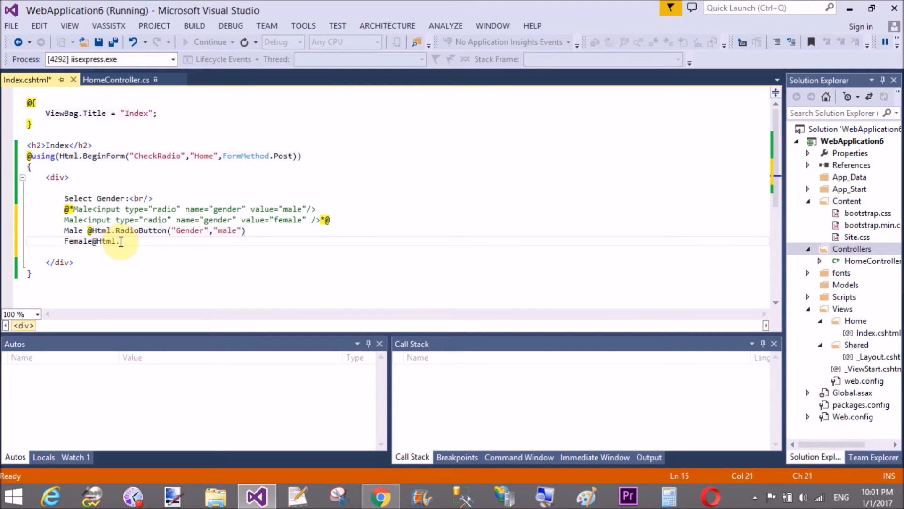
type("rad")
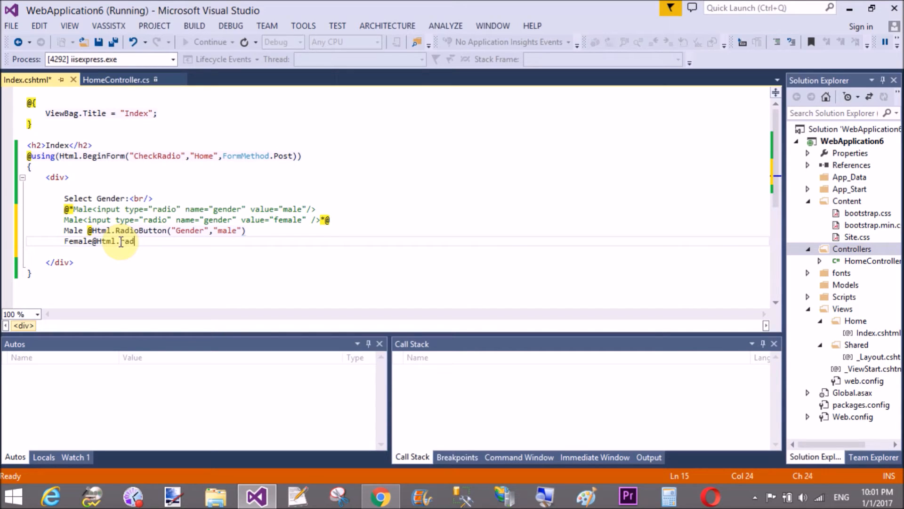
type("io")
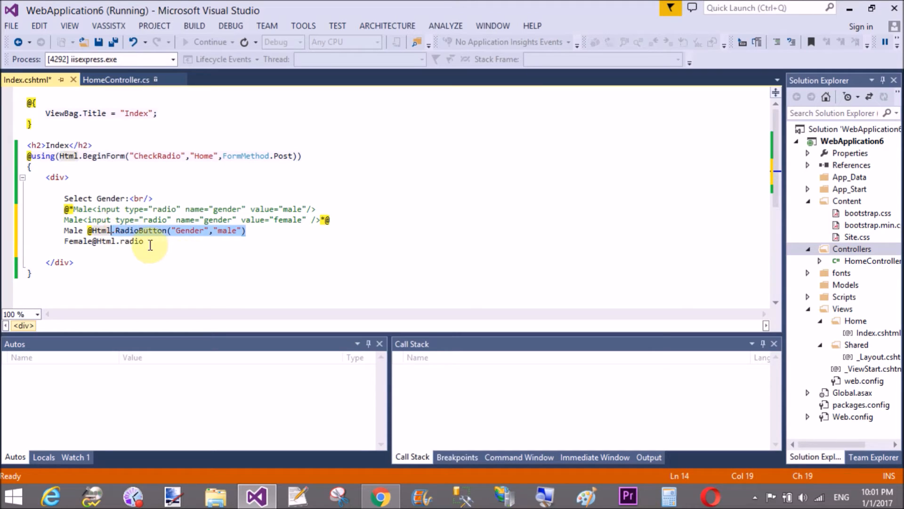
type("RadioButton(\"Gender\",\"male\")")
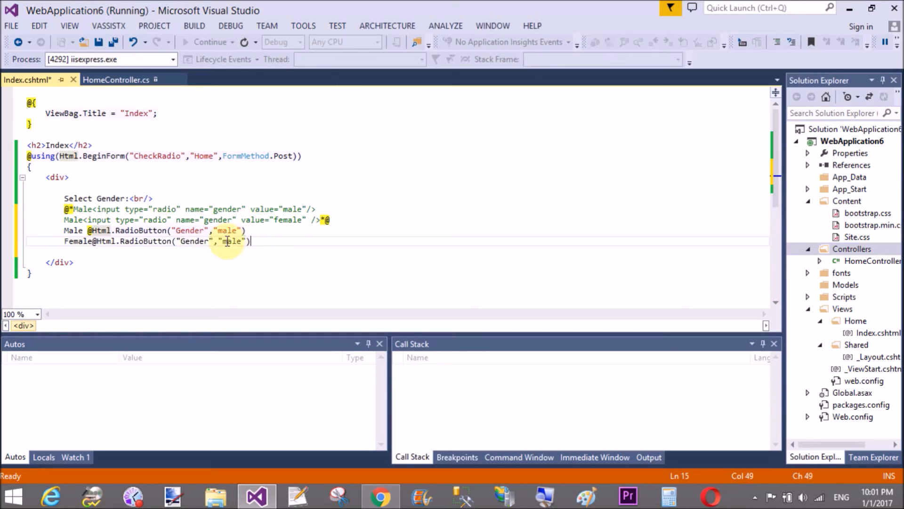
type("female")
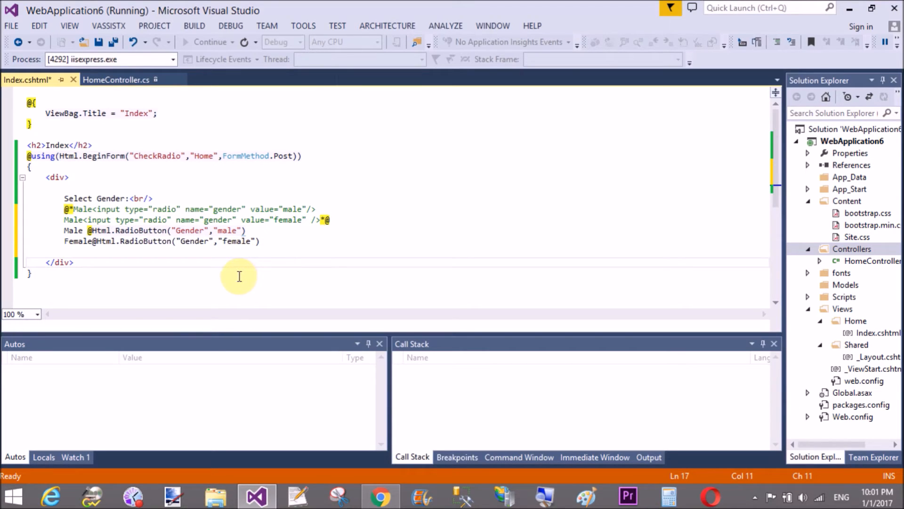
mouse_move(107, 246)
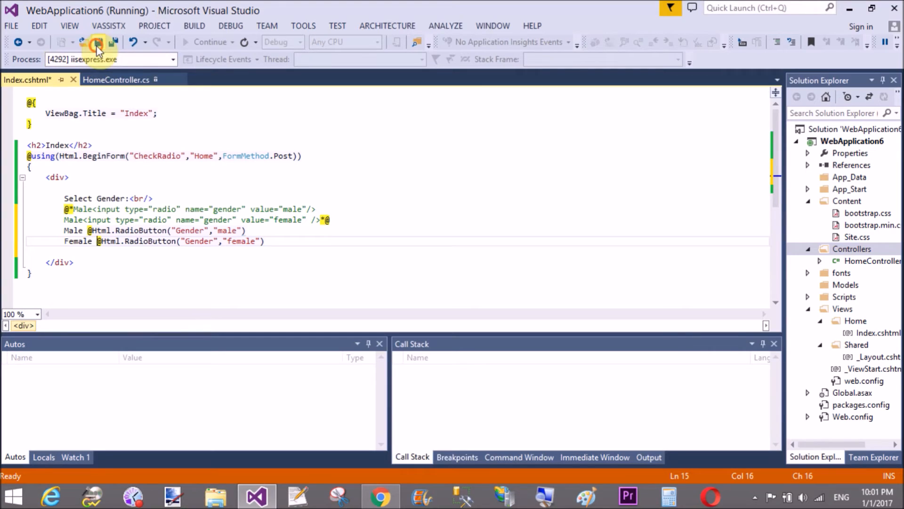
Save the view and reload the Index page to verify the Male and Female radios.
left_click(98, 42)
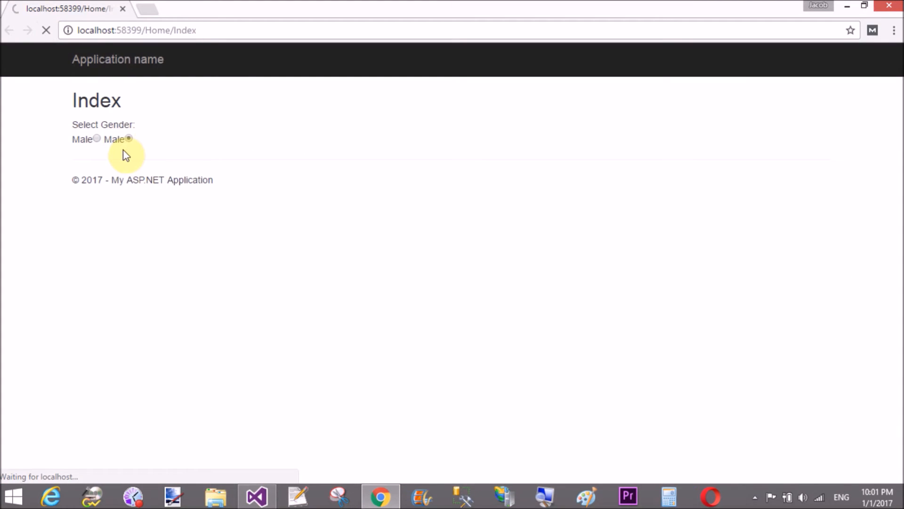
left_click(129, 139)
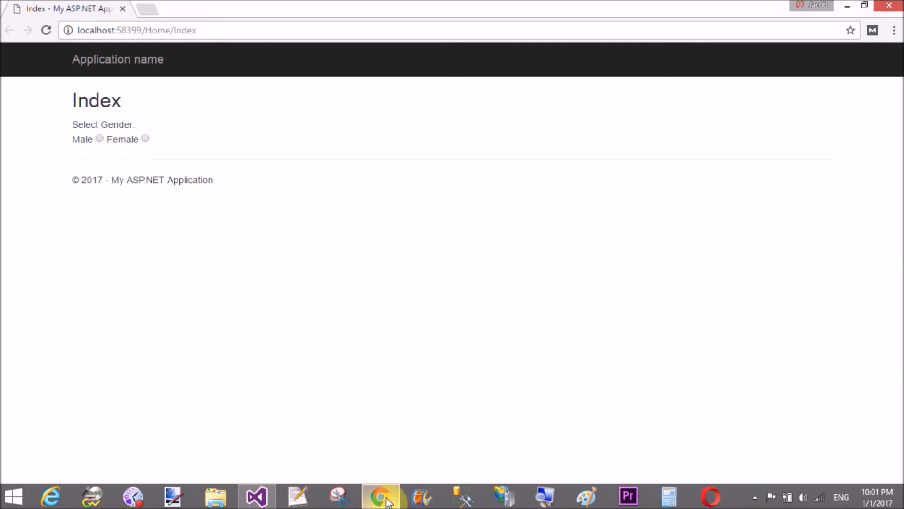
left_click(257, 495)
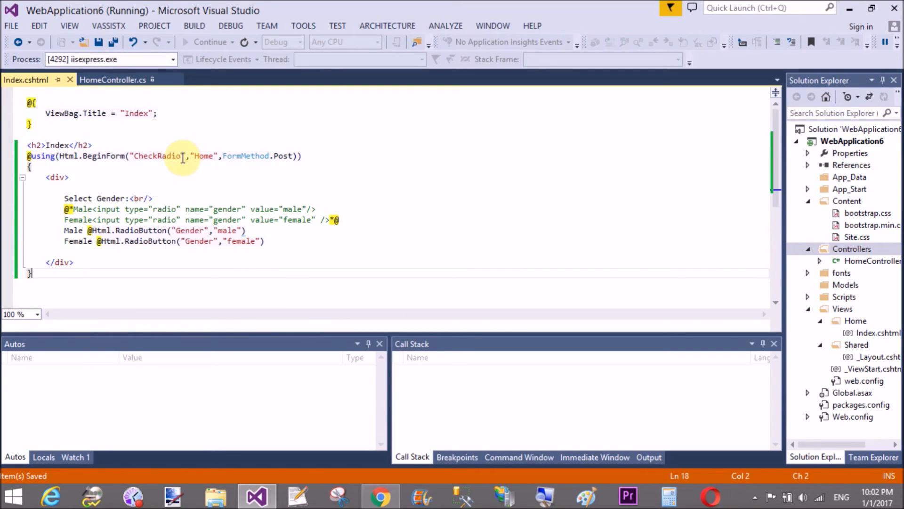
Open HomeController.cs and dismiss the Edit and Continue warning to stop debugging.
double_click(156, 156)
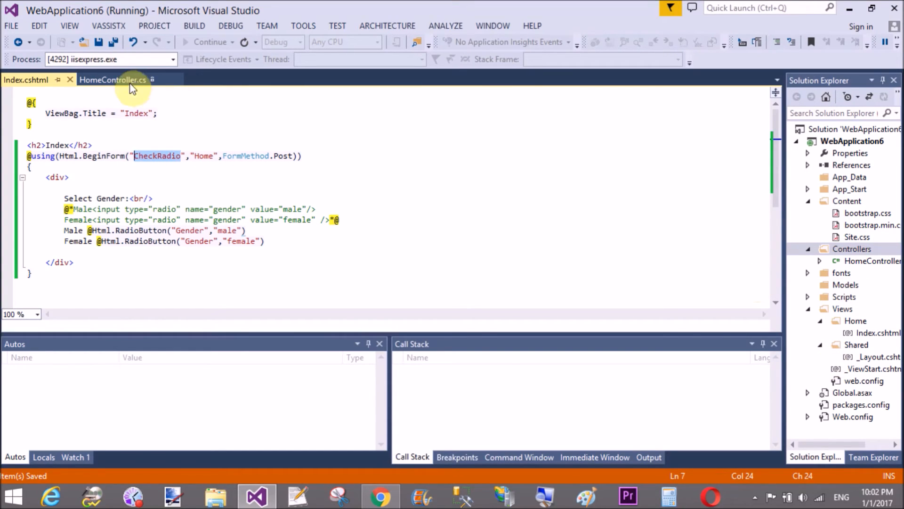
left_click(113, 79)
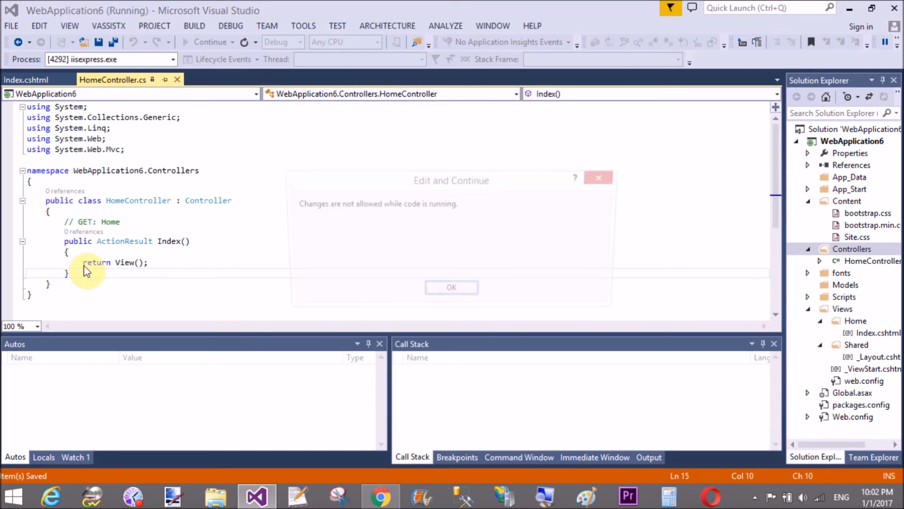
left_click(452, 287)
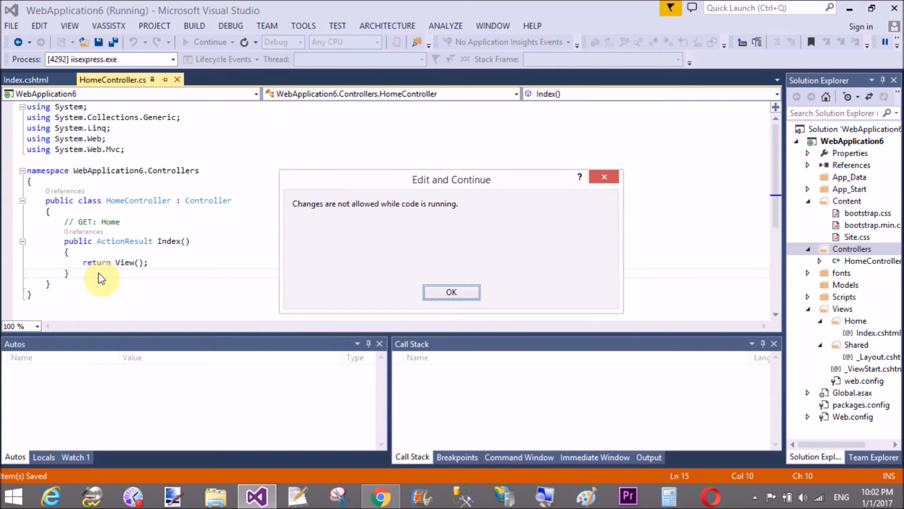
left_click(452, 293)
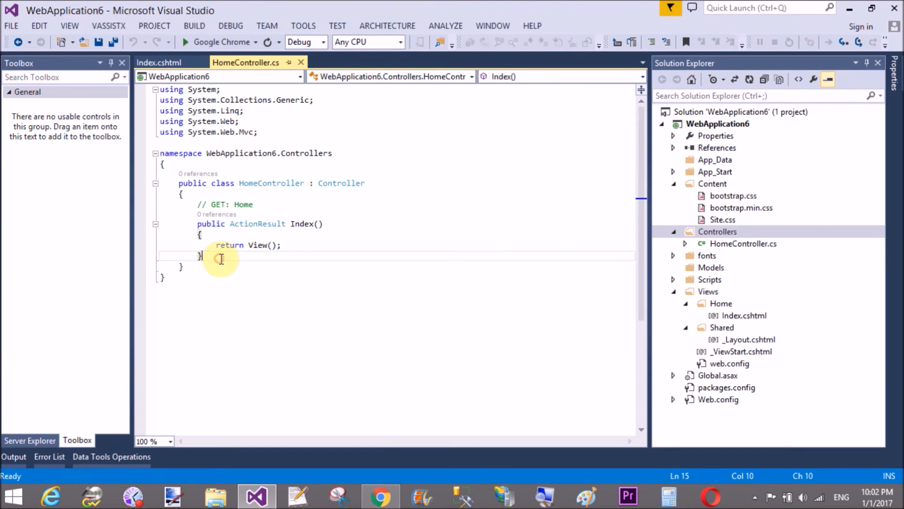
Add a CheckRadio action taking a FormCollection frm parameter.
type("public string")
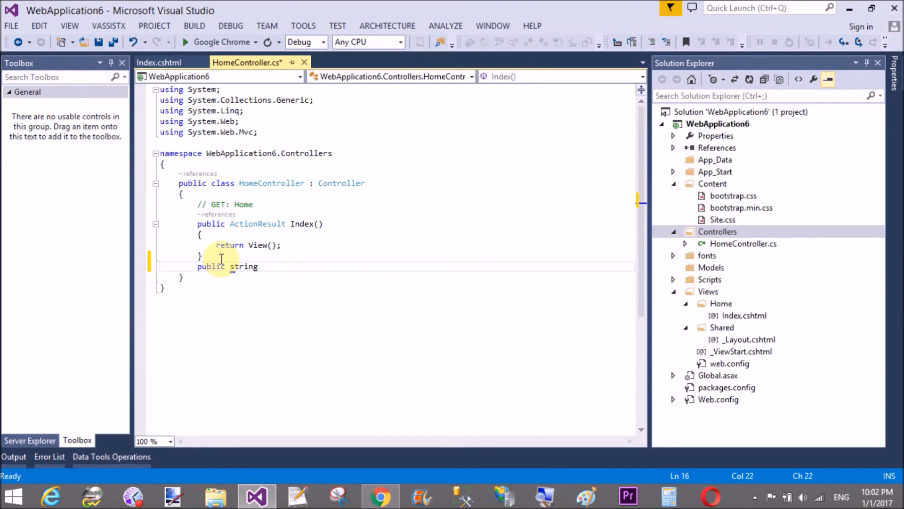
type("public ActionResult Index()")
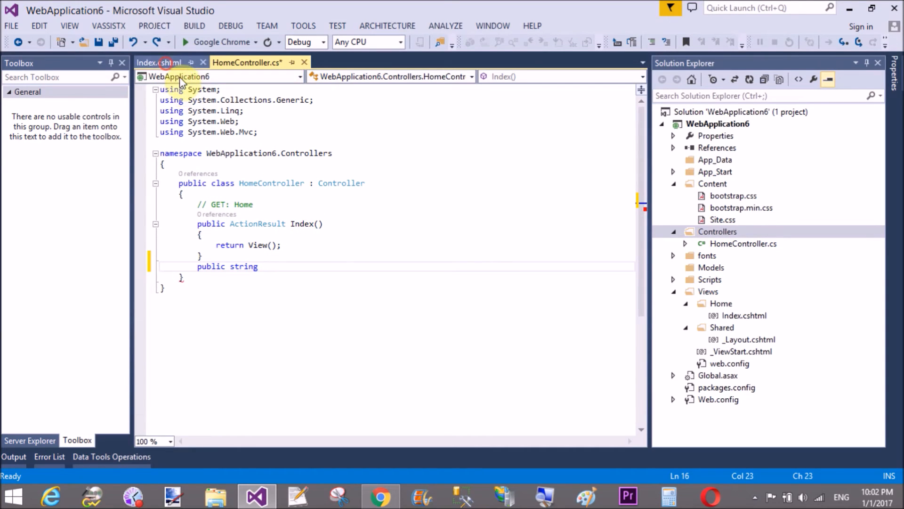
left_click(159, 63)
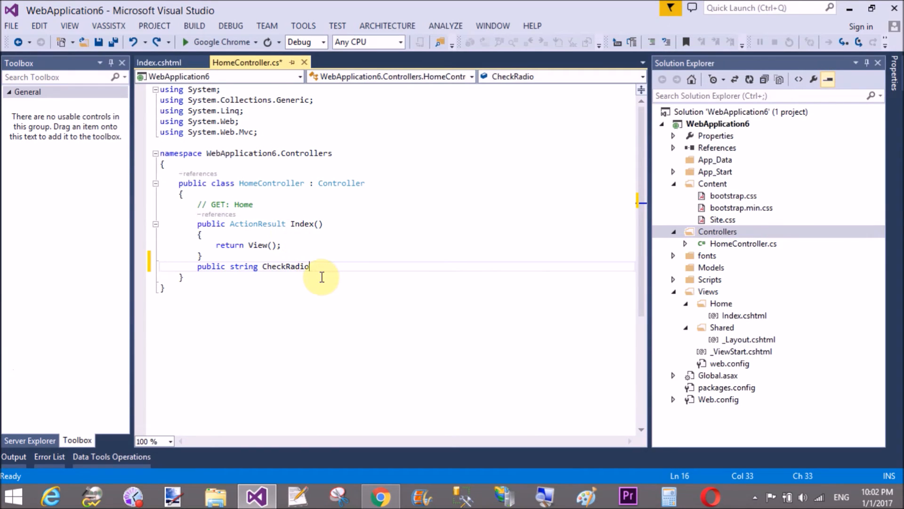
type("()")
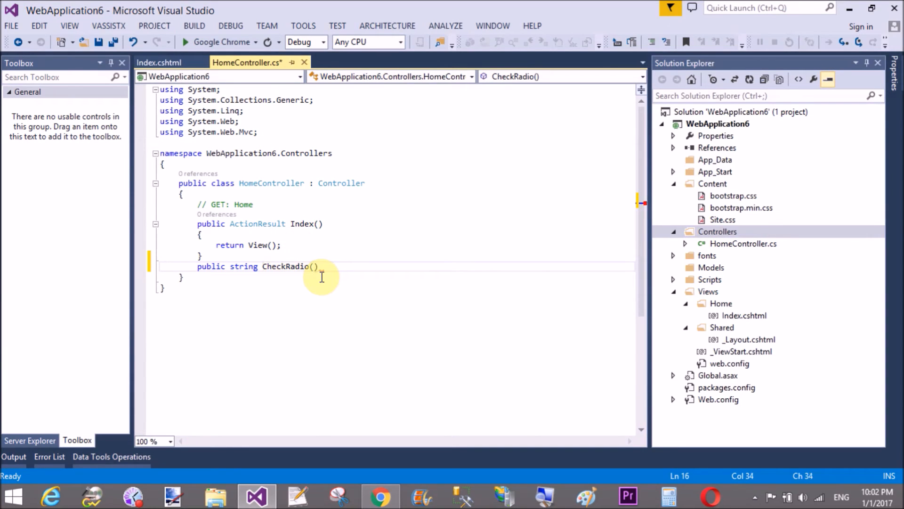
type("FormCollection")
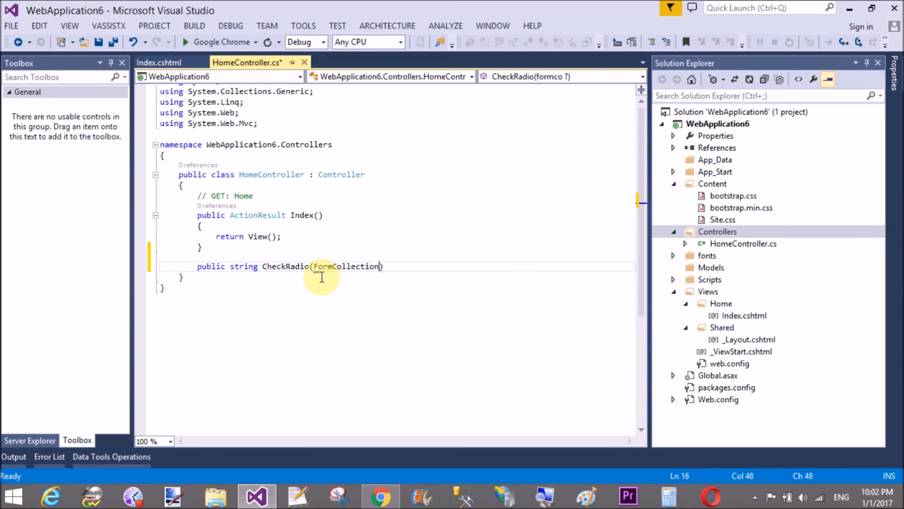
type("frm")
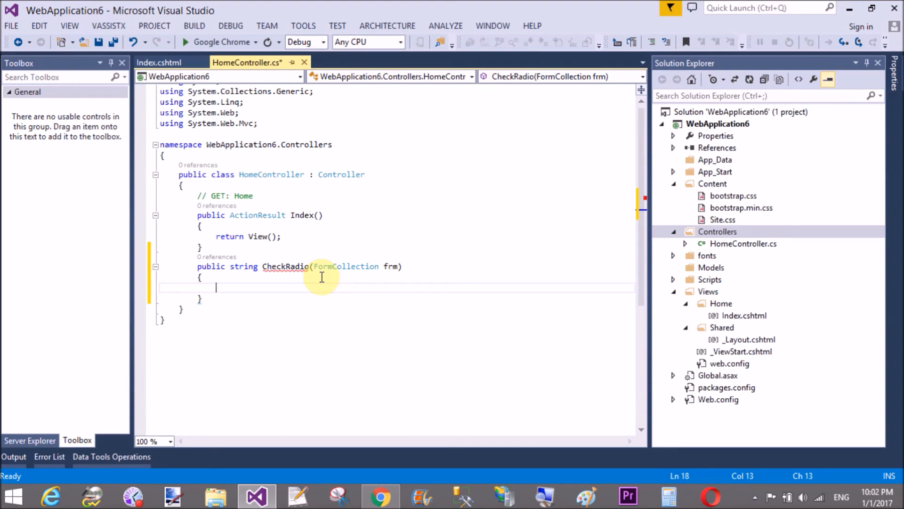
Read frm["Gender"].ToString() into a string genderradio.
type("s")
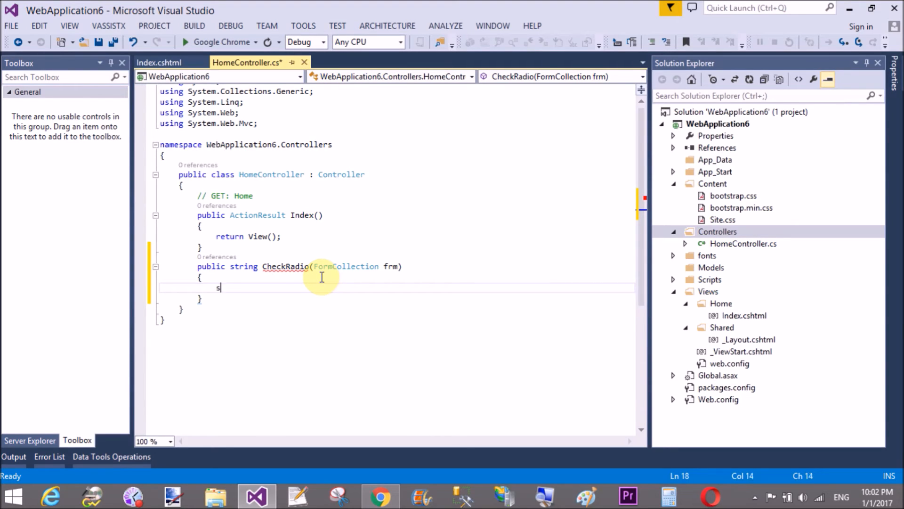
type("tring")
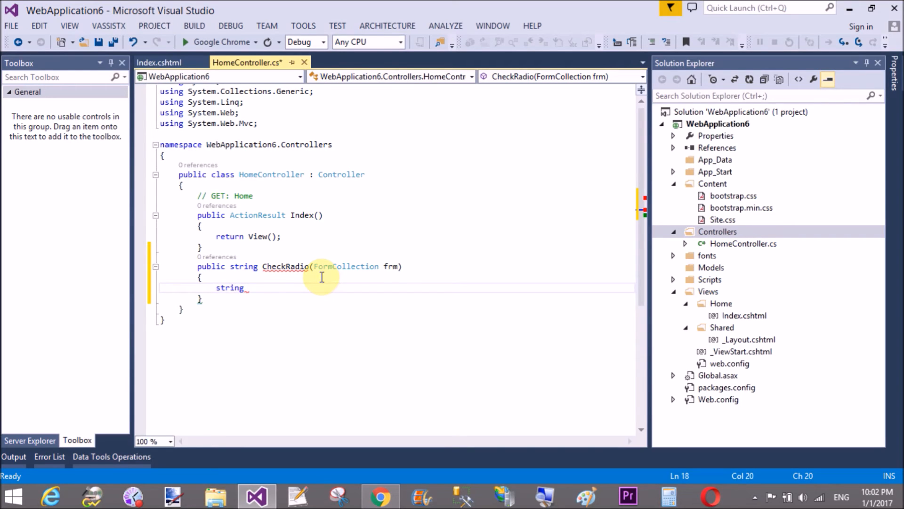
type("radio")
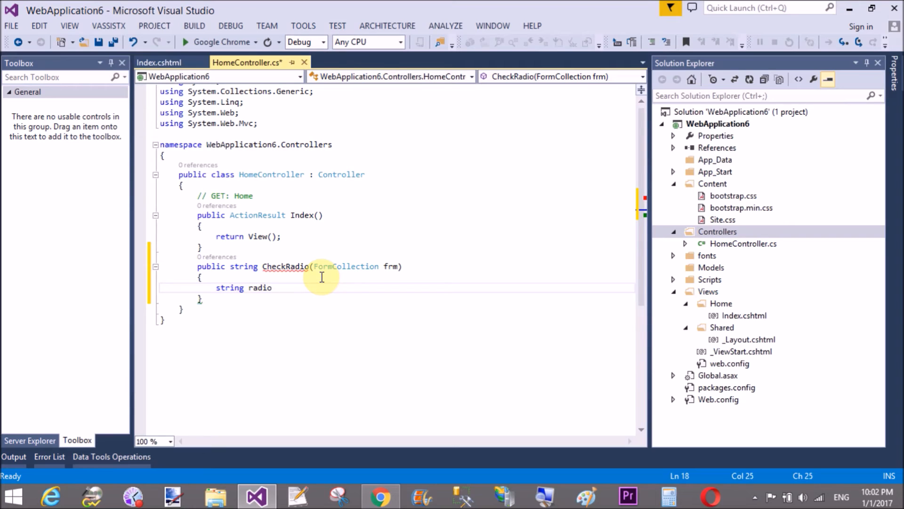
key("Backspace")
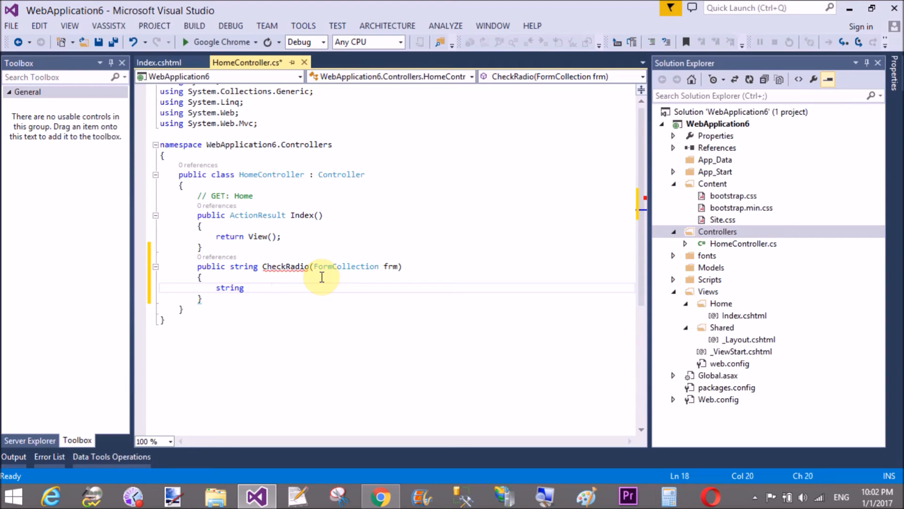
type("genderradio = f")
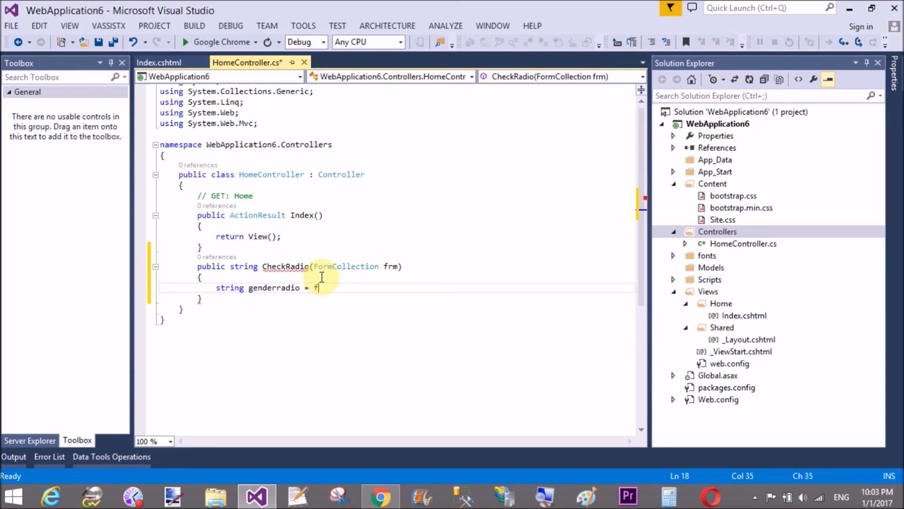
type("rm[")
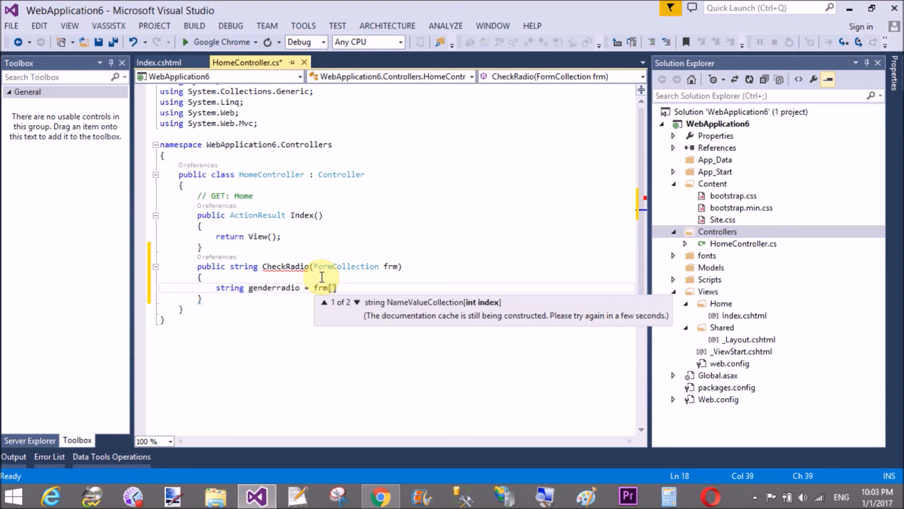
type("\"gender")
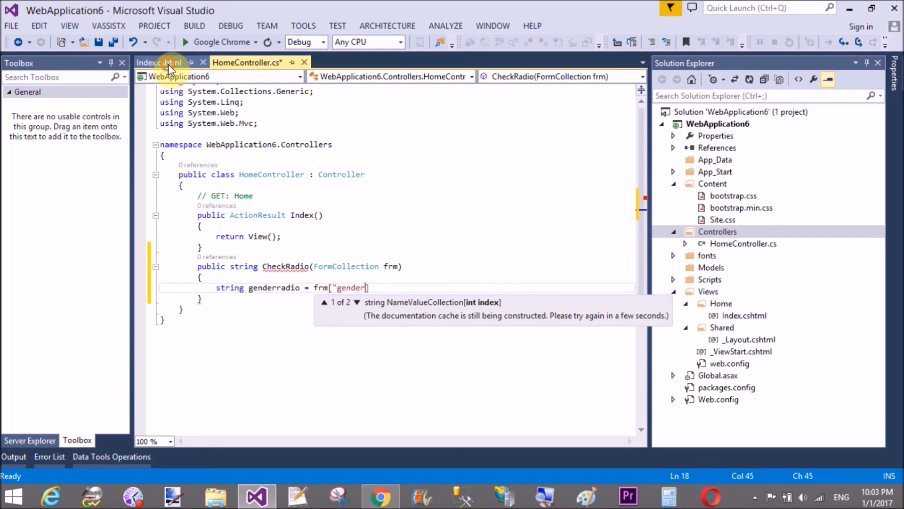
left_click(159, 63)
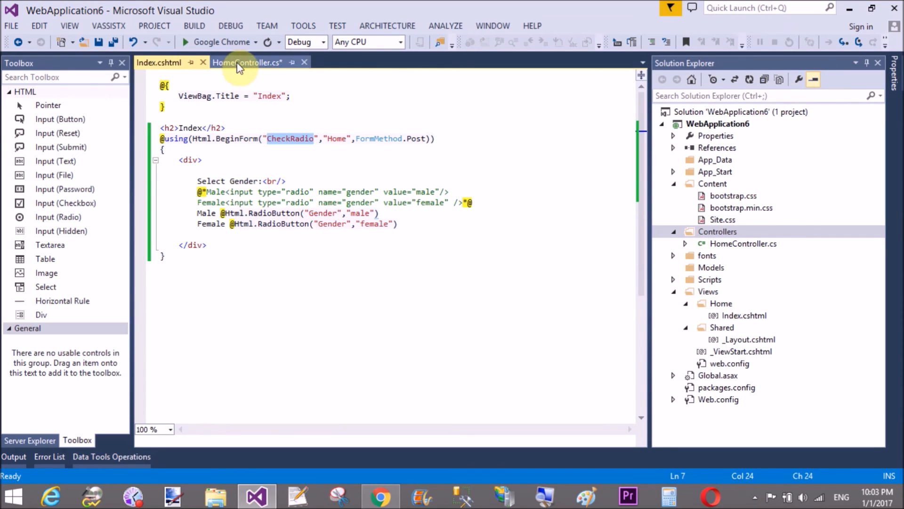
left_click(248, 62)
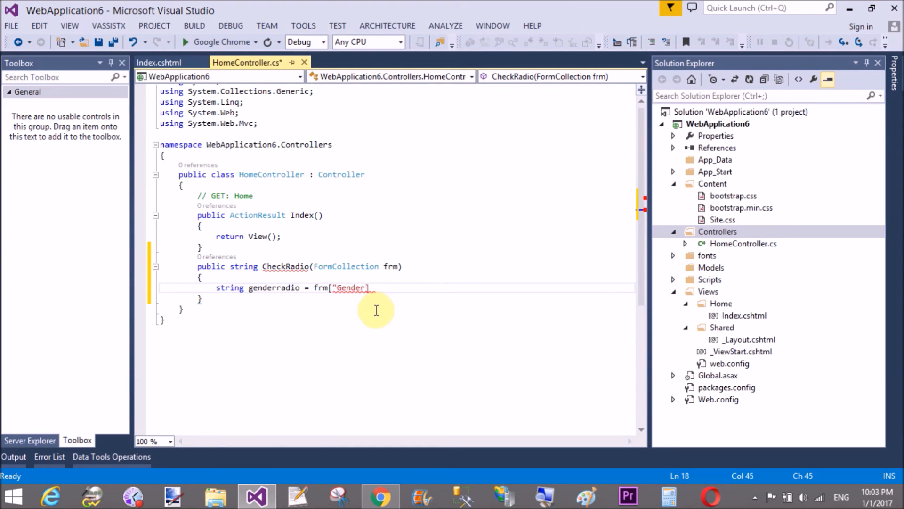
type(".")
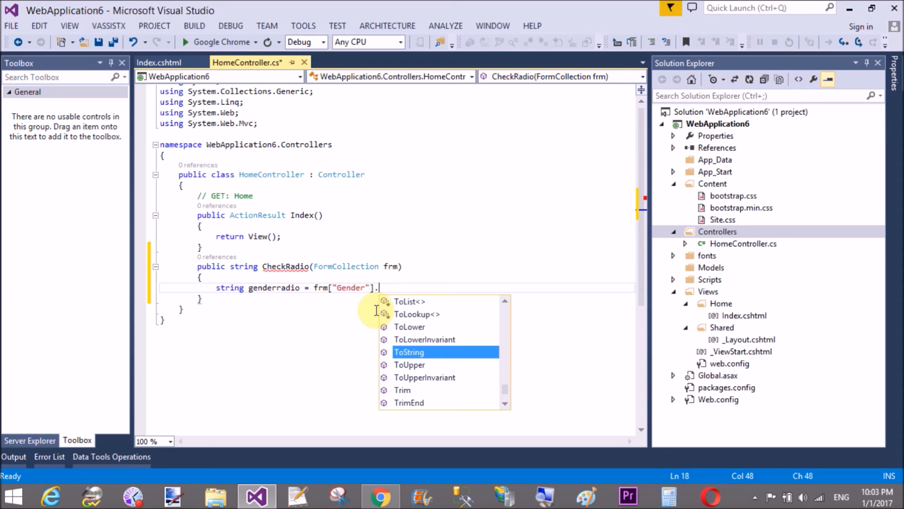
type("to")
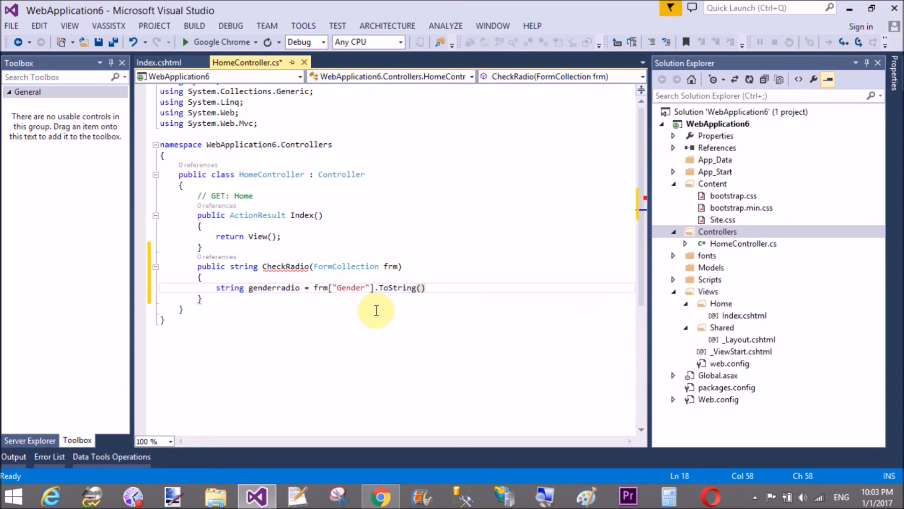
Return "select value is =" + genderradio from CheckRadio.
type("return")
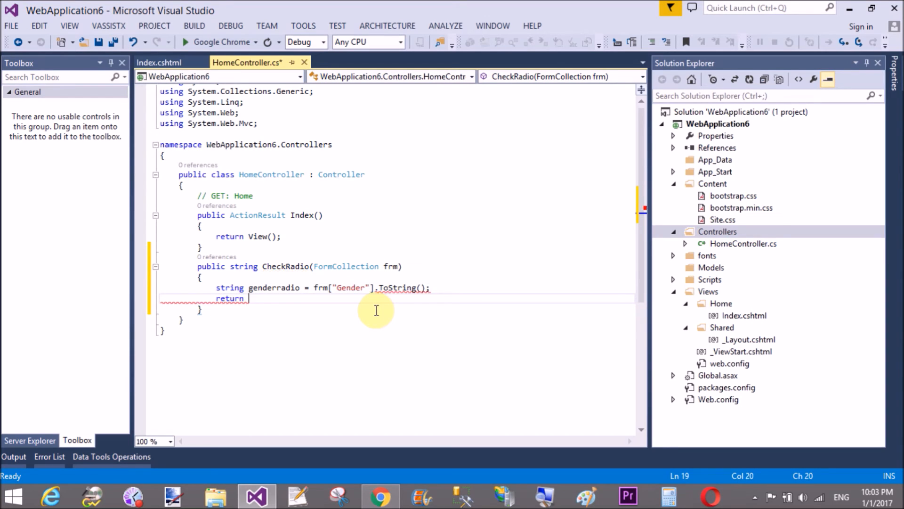
type("\"select v")
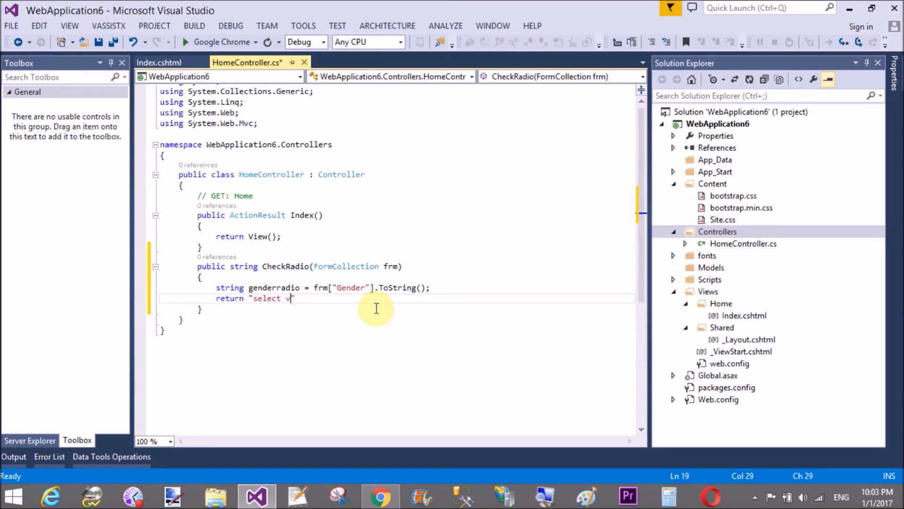
type("alue is")
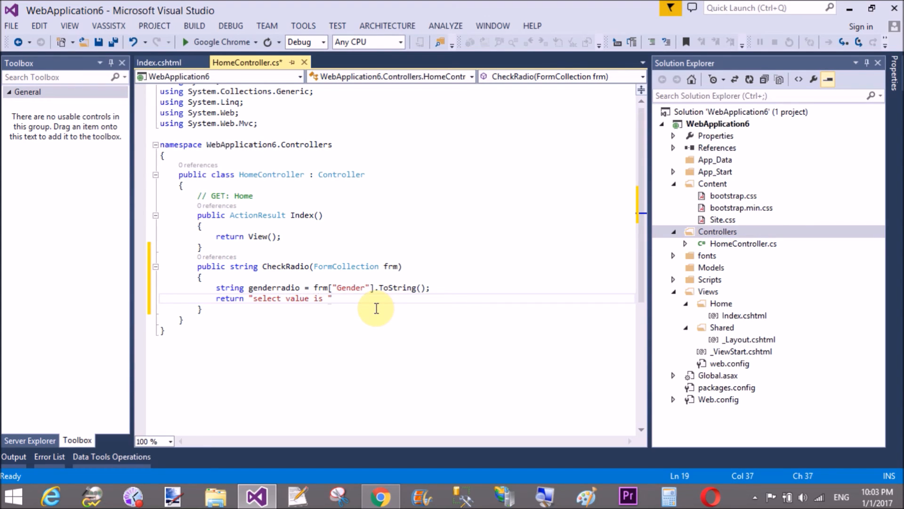
type("=\"")
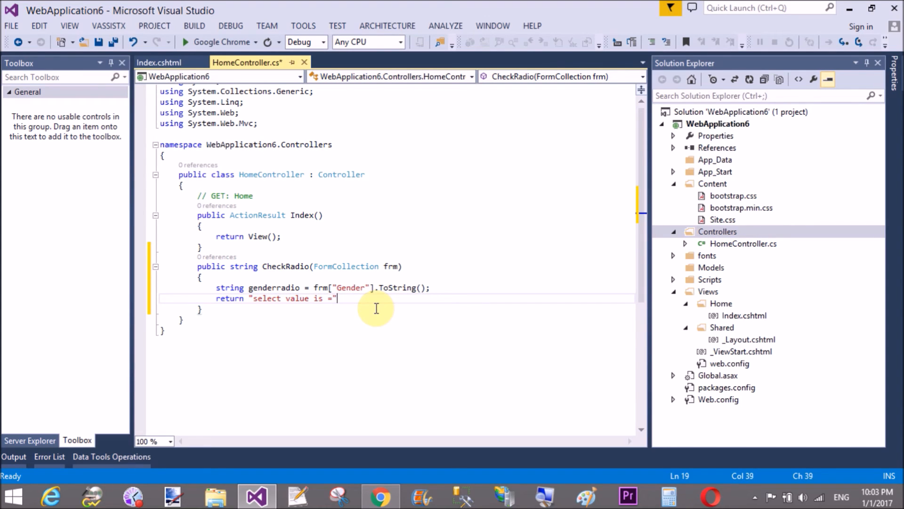
type("+g")
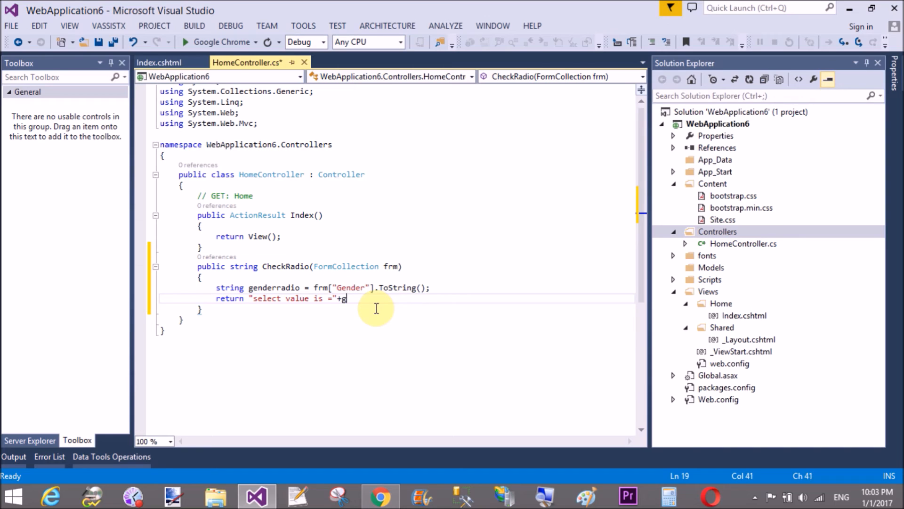
type("enderradio")
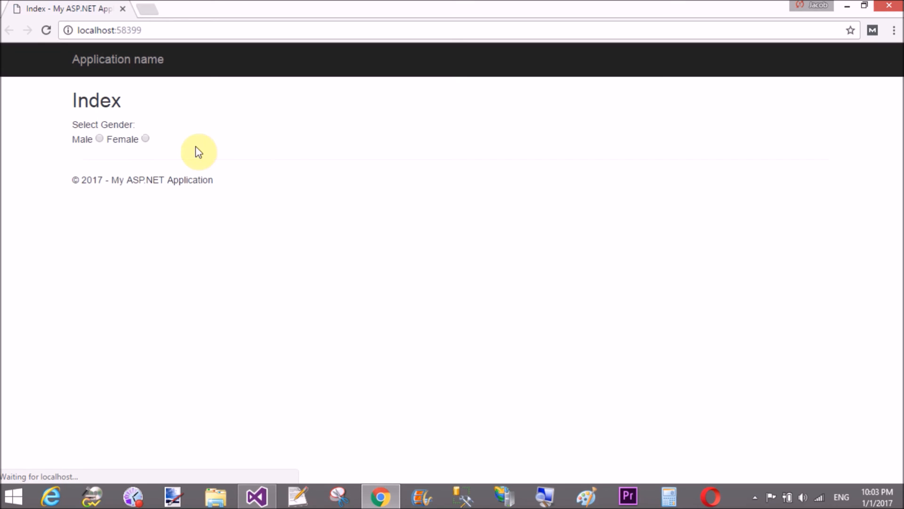
Leave the running Index page in Chrome and return to Visual Studio.
left_click(99, 139)
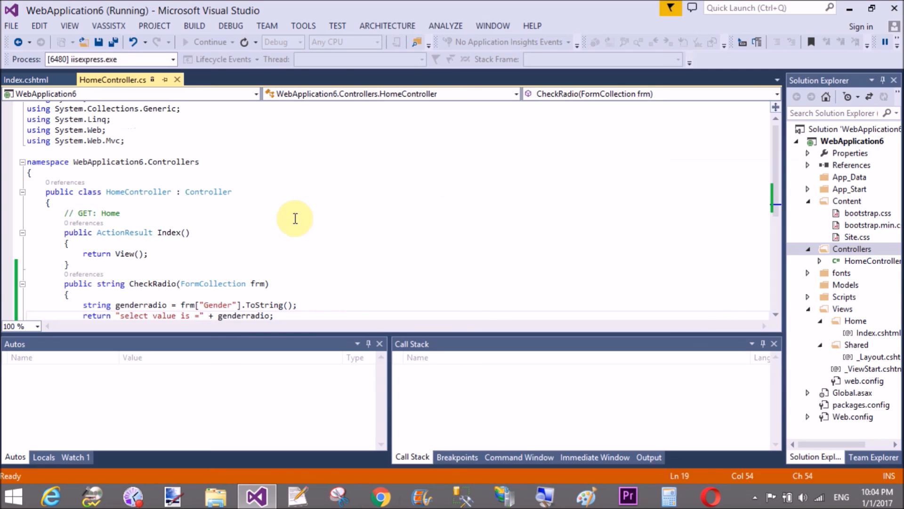
Stop debugging and add <input type="submit" value="submit"/> after the gender div in Index.cshtml.
left_click(190, 233)
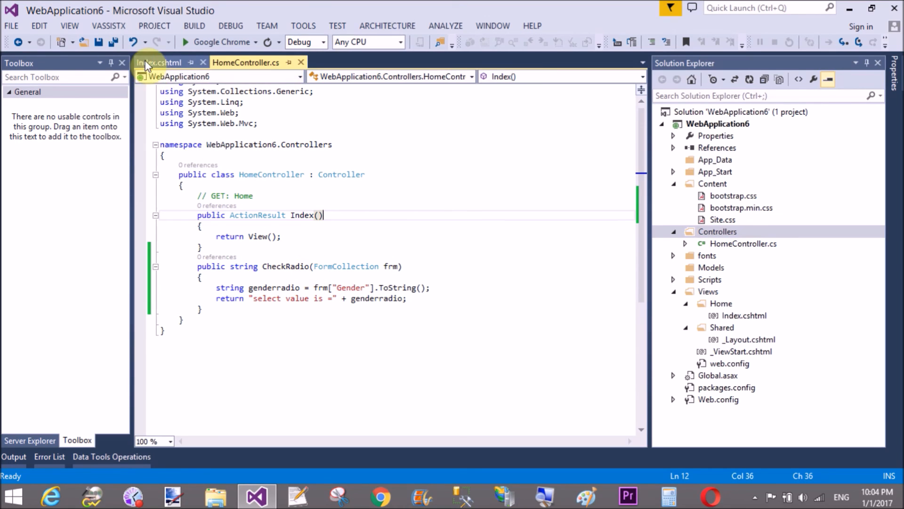
left_click(160, 63)
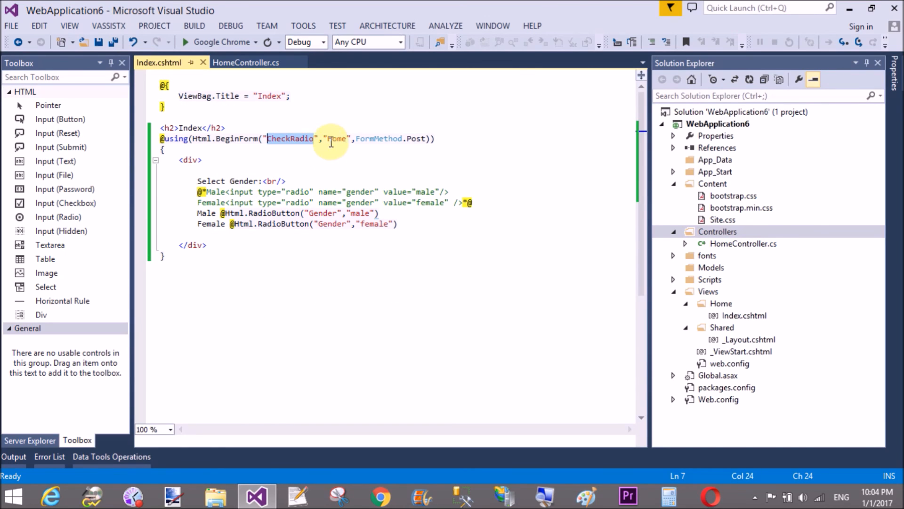
left_click(267, 247)
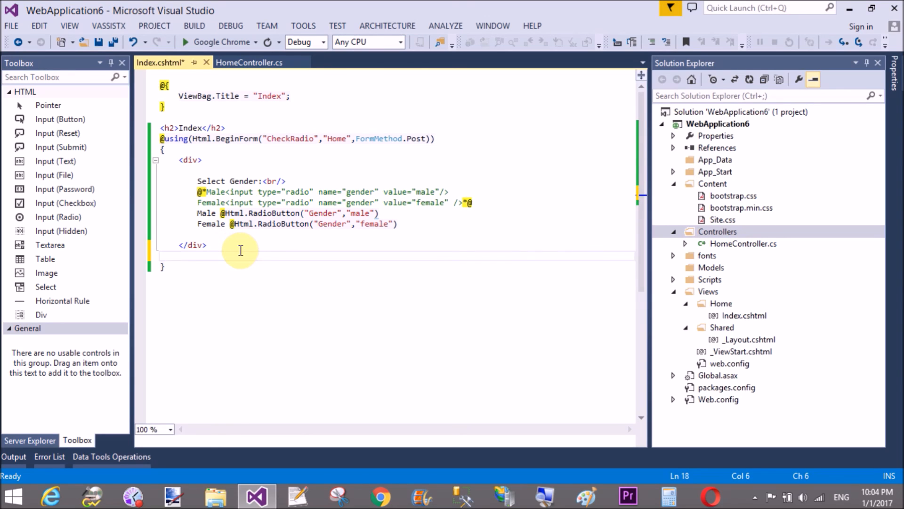
type("<input")
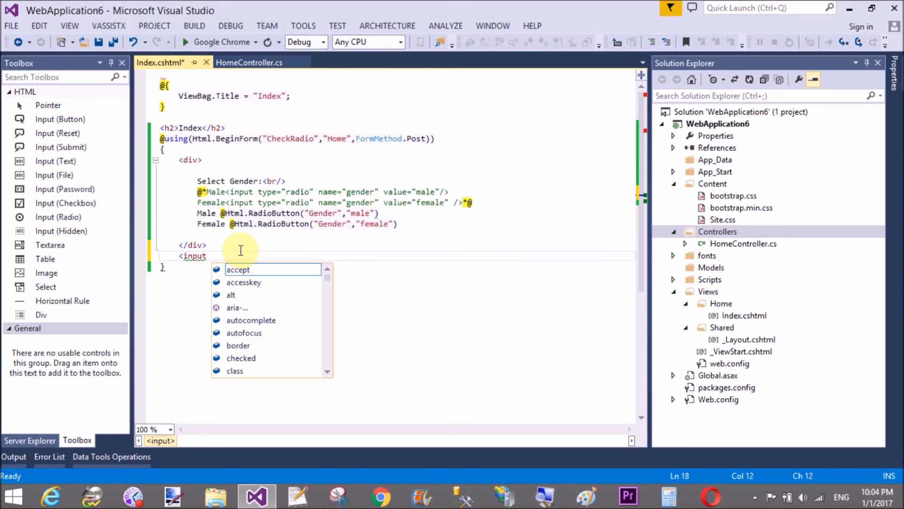
type("type=\"")
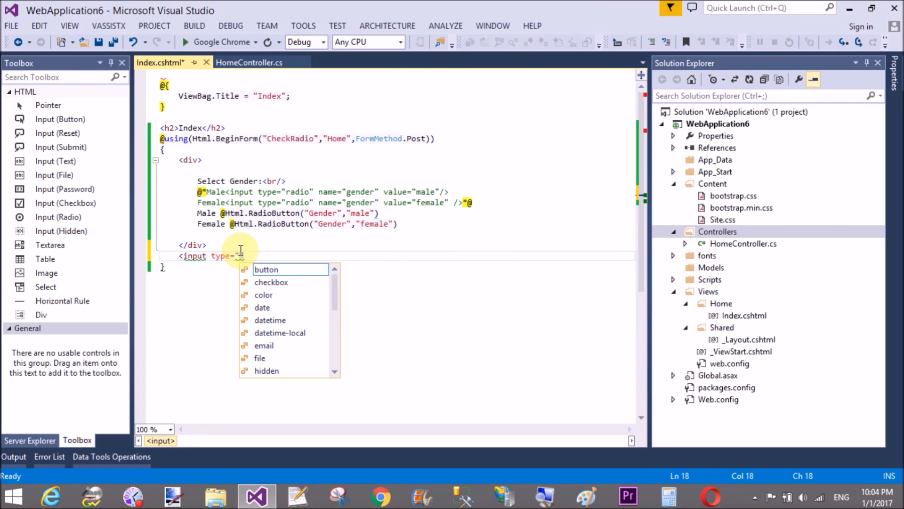
type("submit")
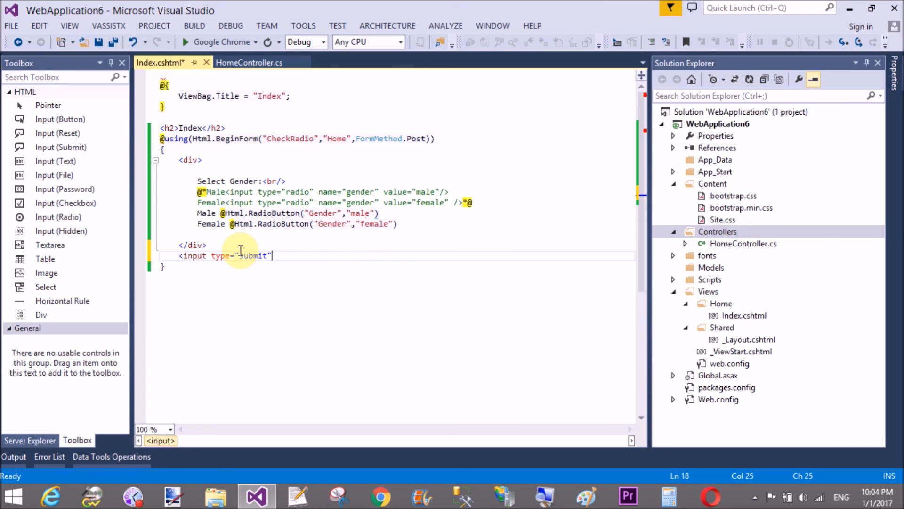
type("value=\"submi\"")
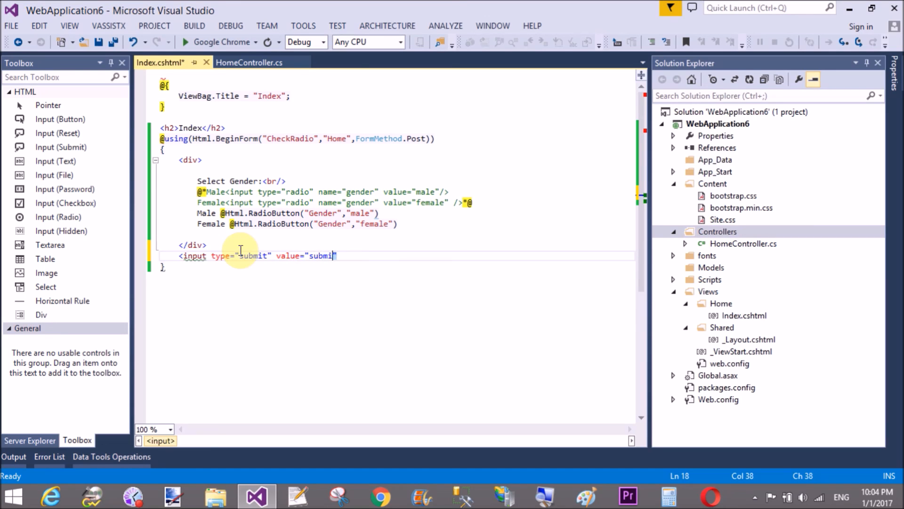
type("t")
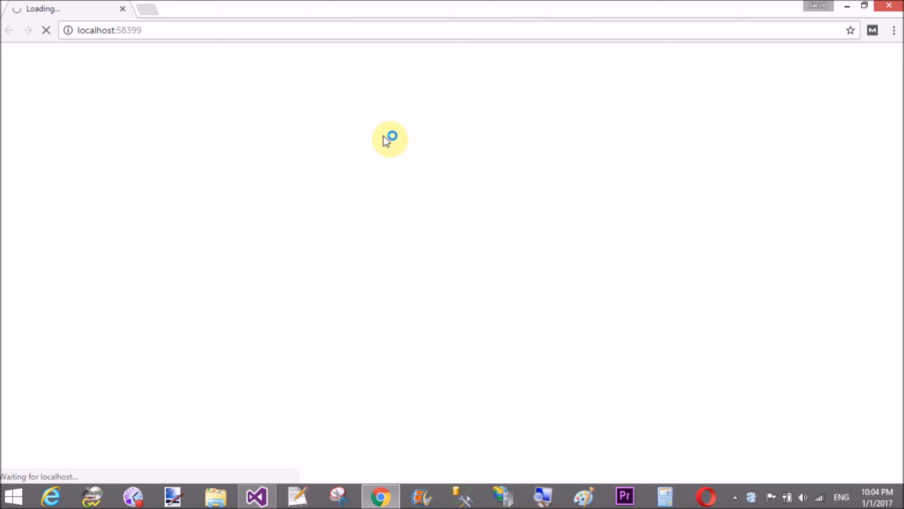
mouse_move(62, 97)
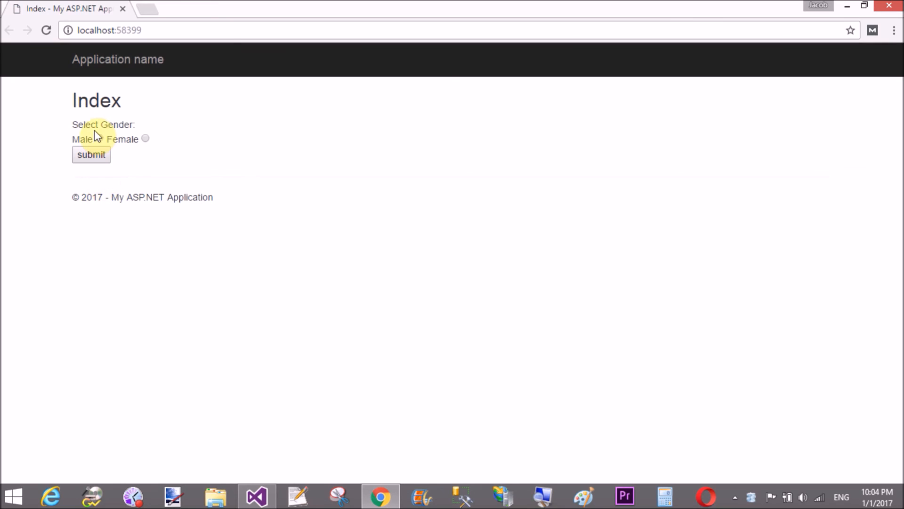
Submit the form with Male selected, then go back to the gender form page.
left_click(90, 155)
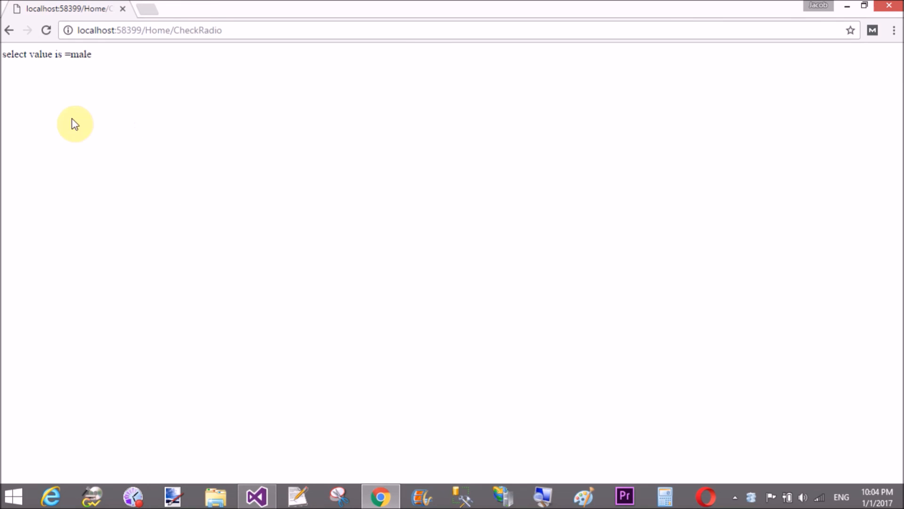
left_click(10, 30)
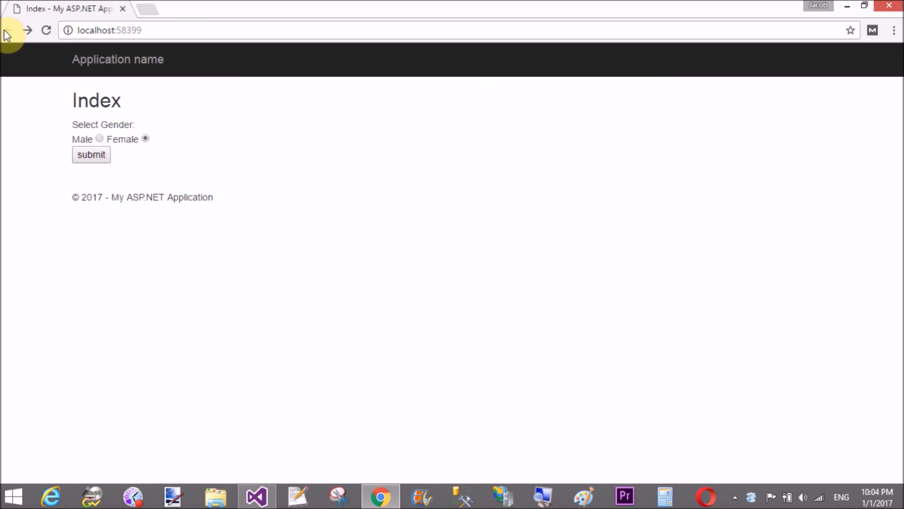
mouse_move(442, 345)
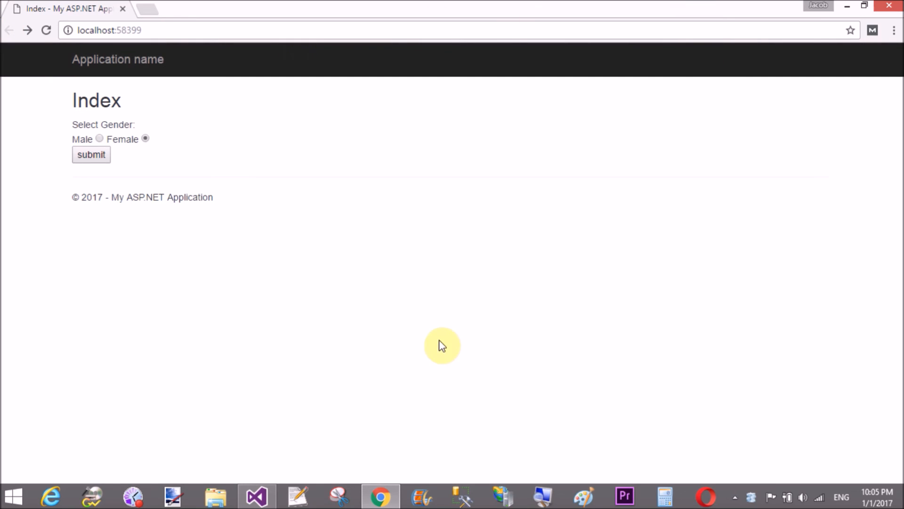
mouse_move(309, 457)
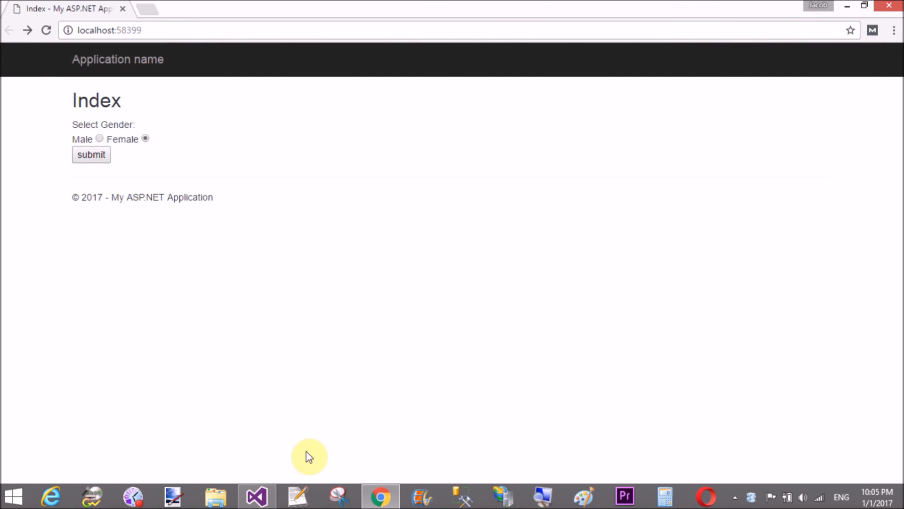